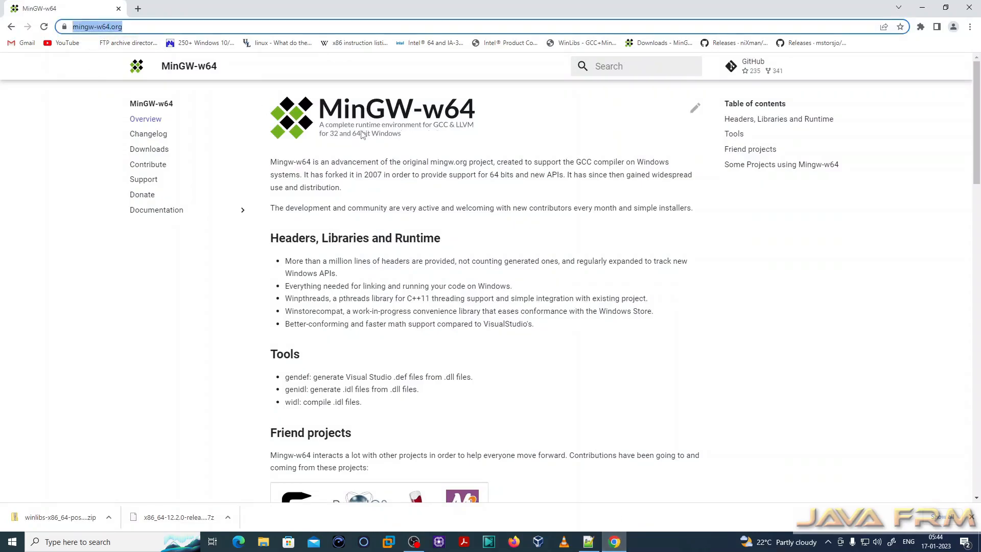
{"action": "mouse_move", "coordinate": [428, 140]}
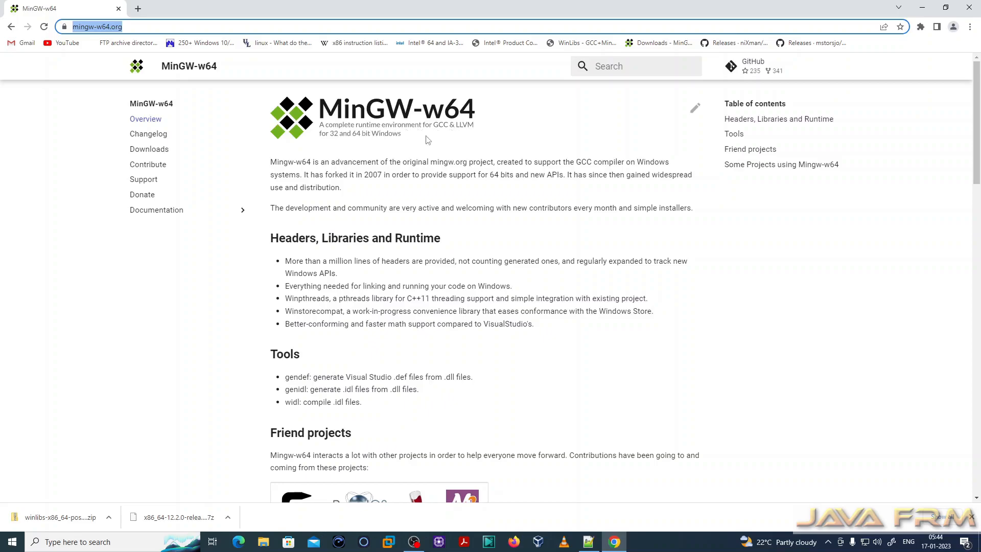
- Browse from the MinGW-w64 homepage through Changelog to the Downloads page
{"action": "scroll", "scroll_direction": "down", "scroll_amount": 3}
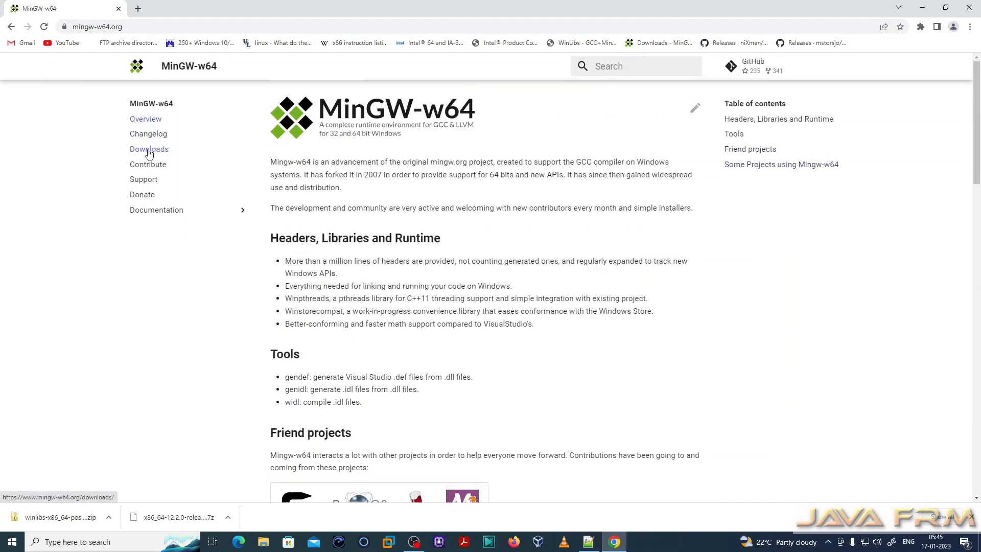
{"action": "left_click", "coordinate": [148, 133]}
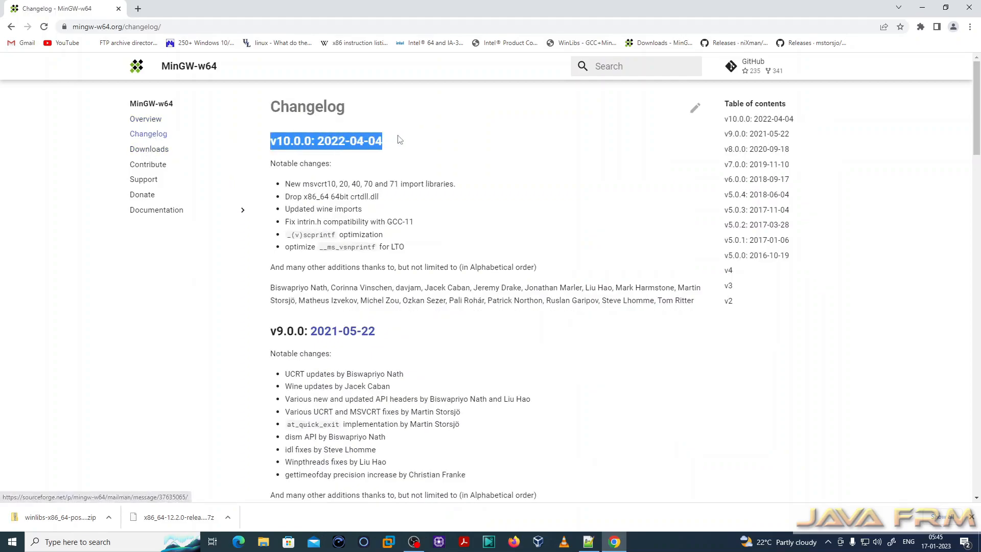
{"action": "mouse_move", "coordinate": [315, 182]}
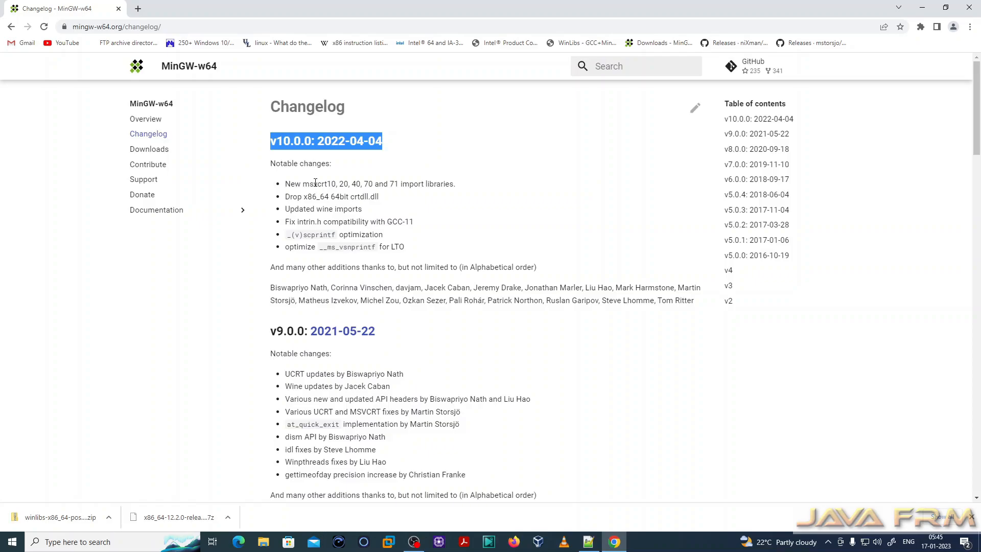
{"action": "left_click", "coordinate": [149, 149]}
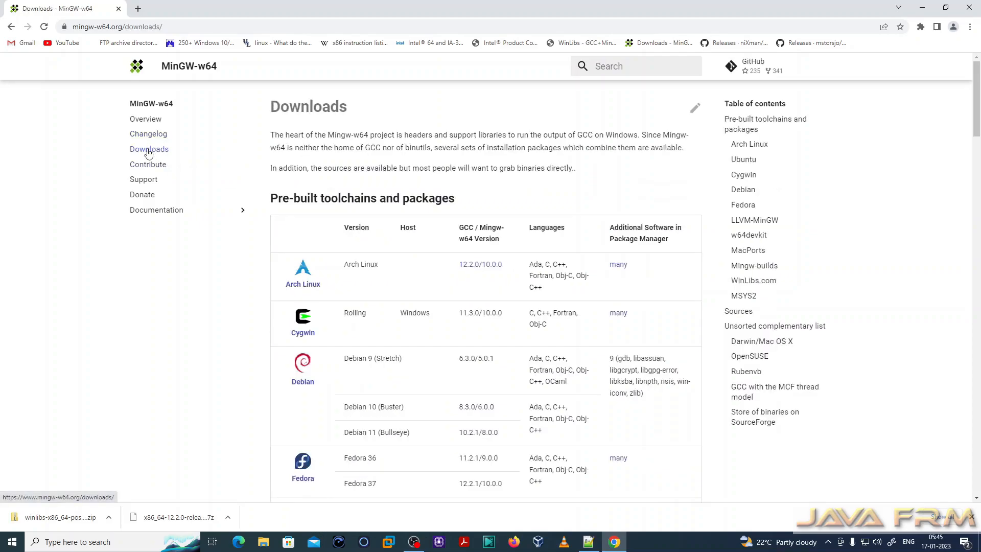
- Scroll to the LLVM-MinGW entry and highlight its description showing 'Installation: GitHub'
{"action": "scroll", "scroll_direction": "down", "scroll_amount": 3}
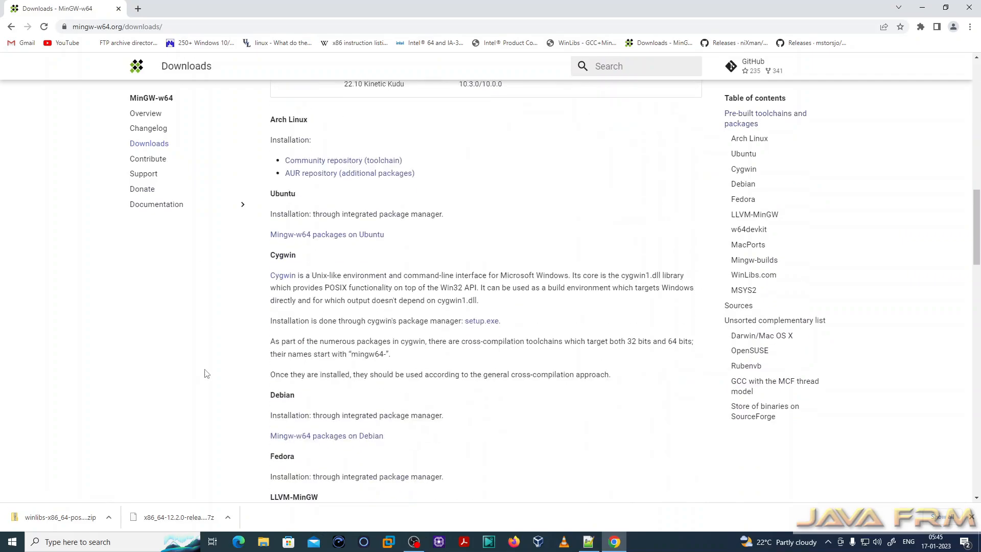
{"action": "scroll", "scroll_direction": "down", "scroll_amount": 3}
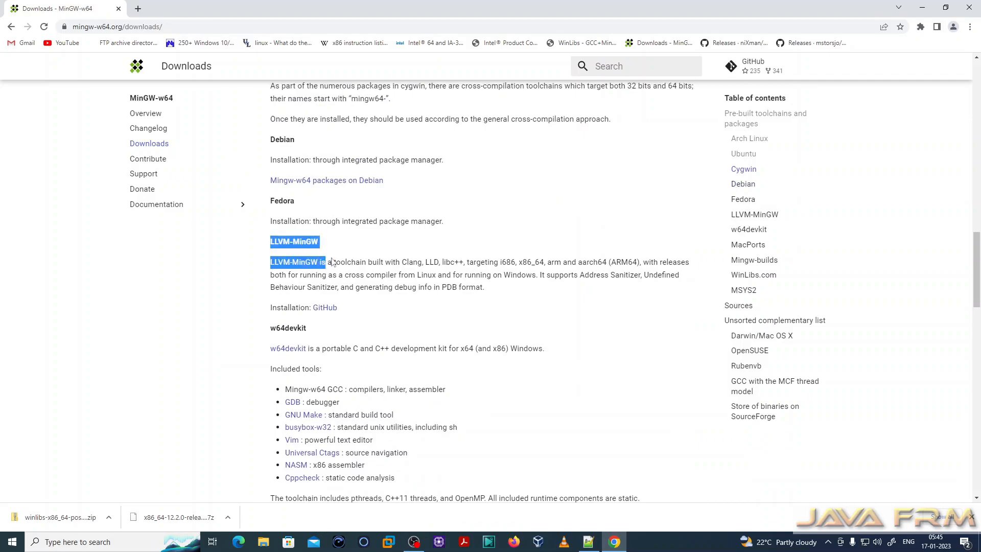
{"action": "left_click_drag", "start_coordinate": [325, 262], "coordinate": [338, 307]}
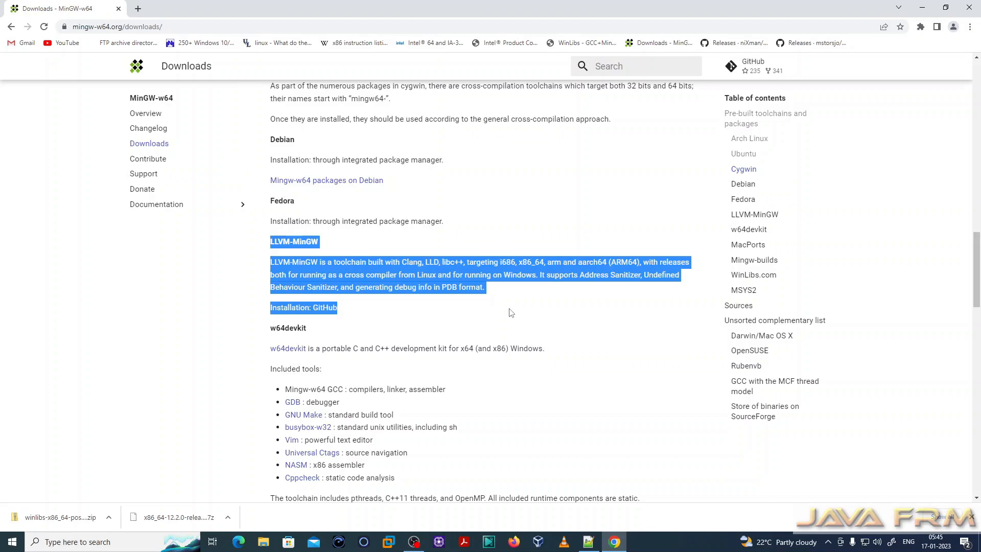
{"action": "left_click", "coordinate": [520, 306]}
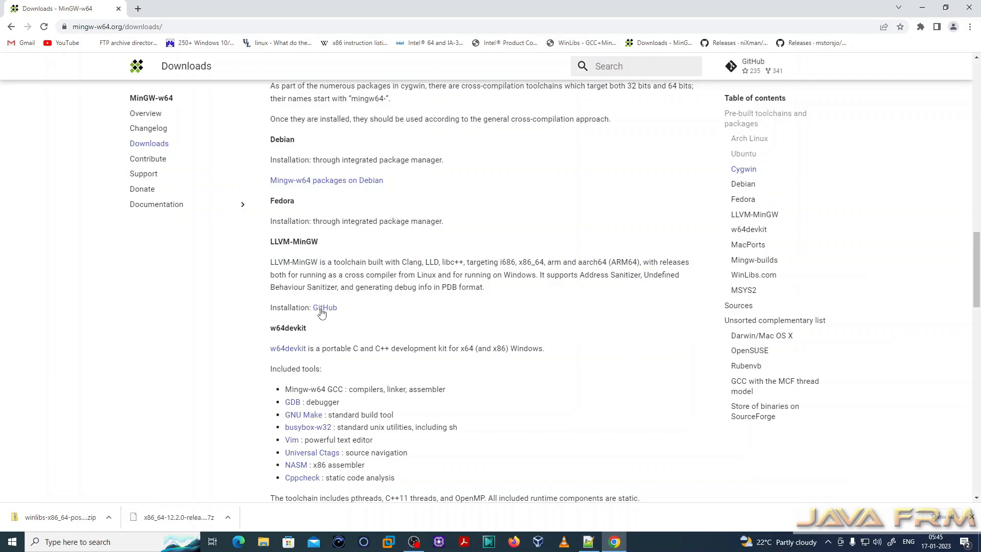
- Download llvm-mingw-20220906-ucrt-x86_64.zip from the GitHub release and reveal it in Downloads
{"action": "left_click", "coordinate": [324, 308]}
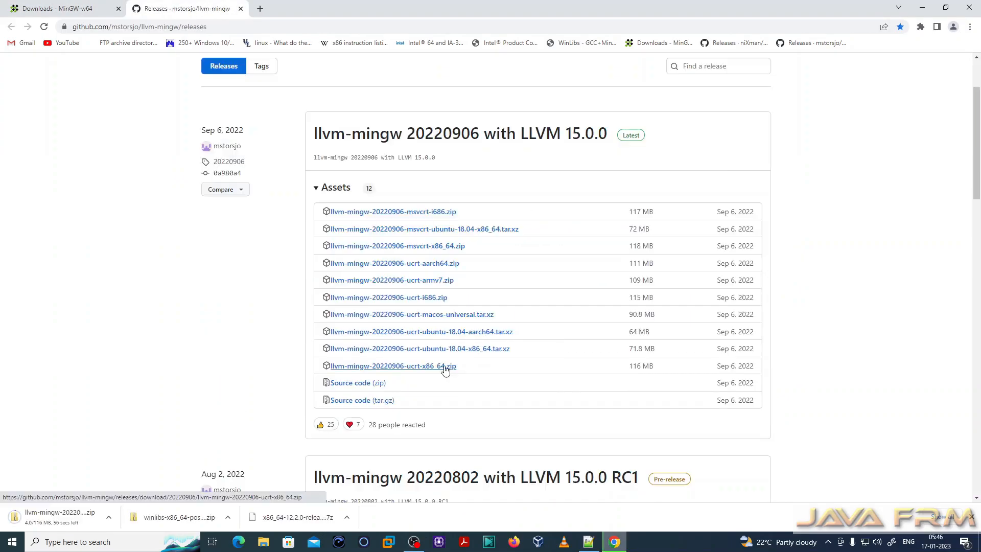
{"action": "left_click", "coordinate": [392, 365]}
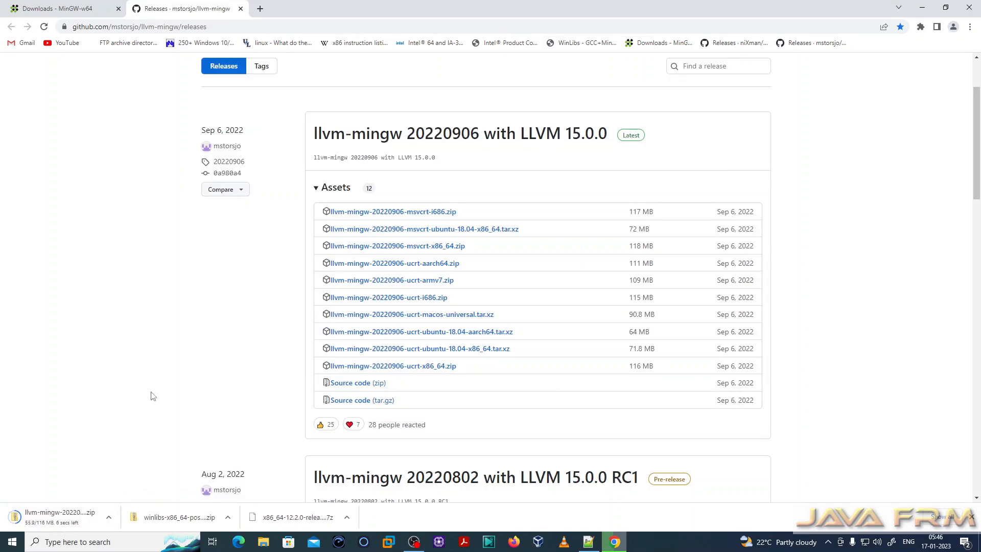
{"action": "left_click", "coordinate": [263, 541]}
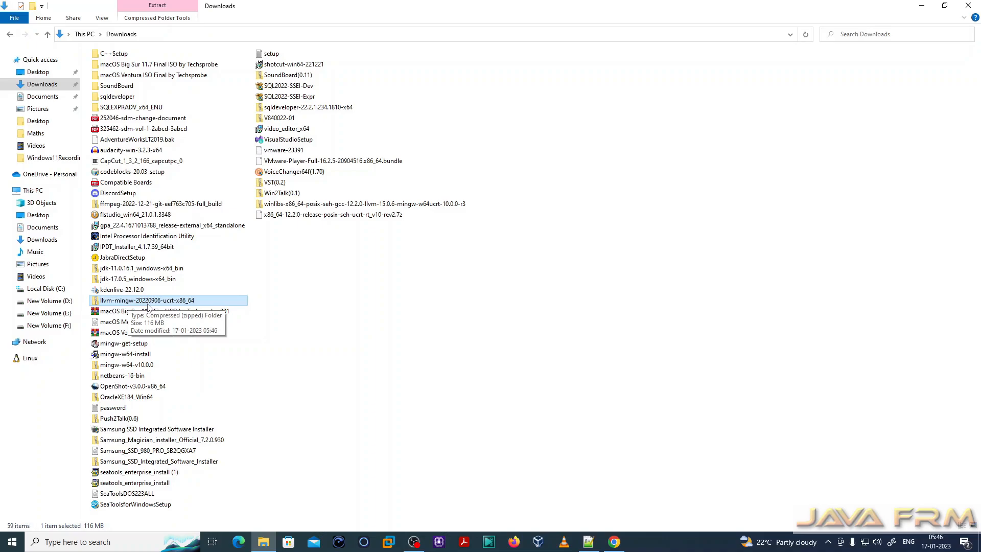
{"action": "mouse_move", "coordinate": [149, 308]}
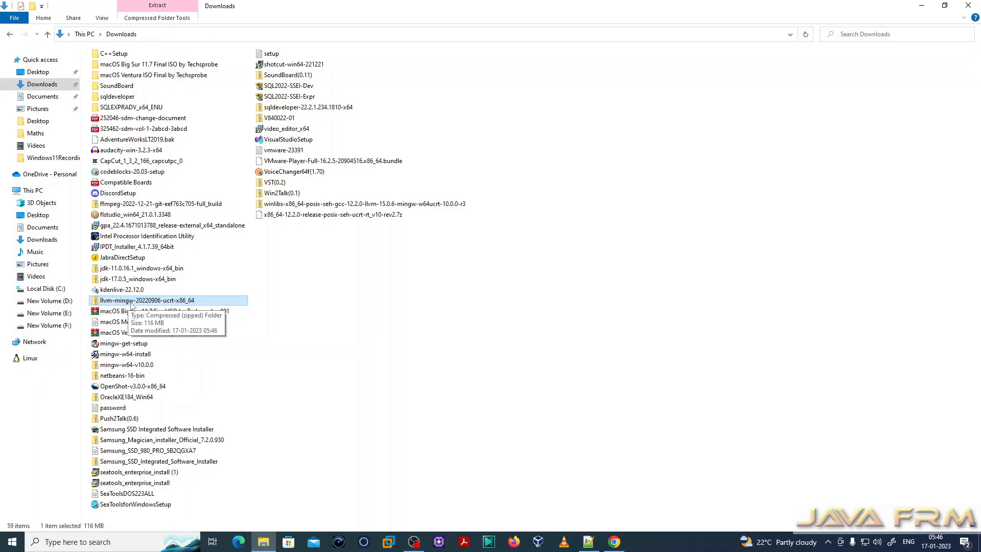
- Open llvm-mingw-20220906-ucrt-x86_64.zip via the 7-Zip > Open archive context action
{"action": "right_click", "coordinate": [146, 301]}
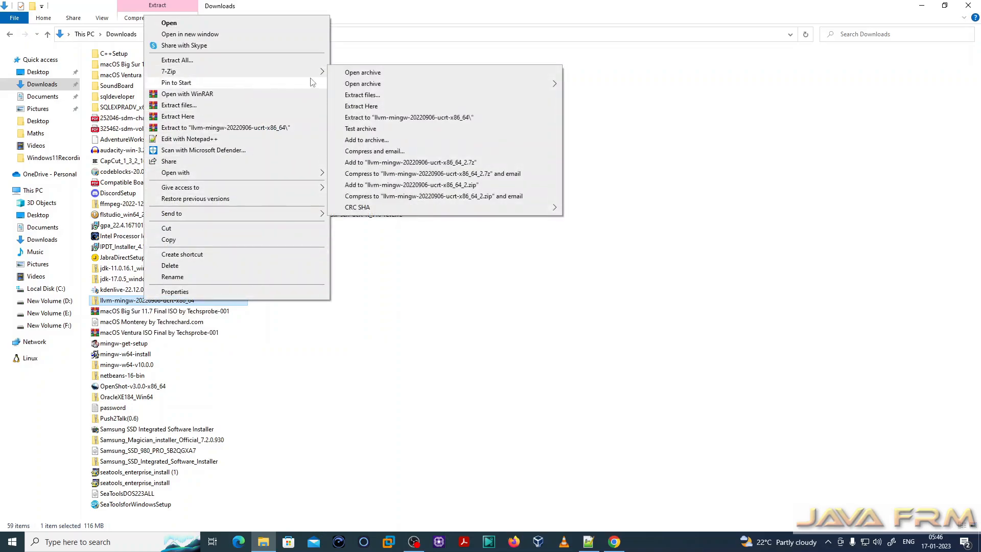
{"action": "left_click", "coordinate": [362, 71]}
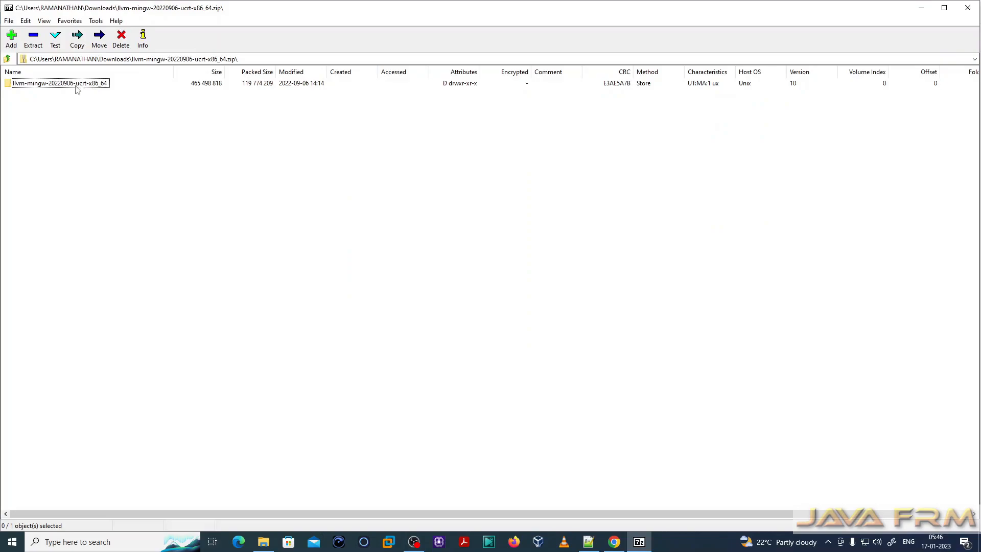
- Extract the llvm-mingw-20220906-ucrt-x86_64 folder to C:\ and close 7-Zip
{"action": "left_click", "coordinate": [77, 39]}
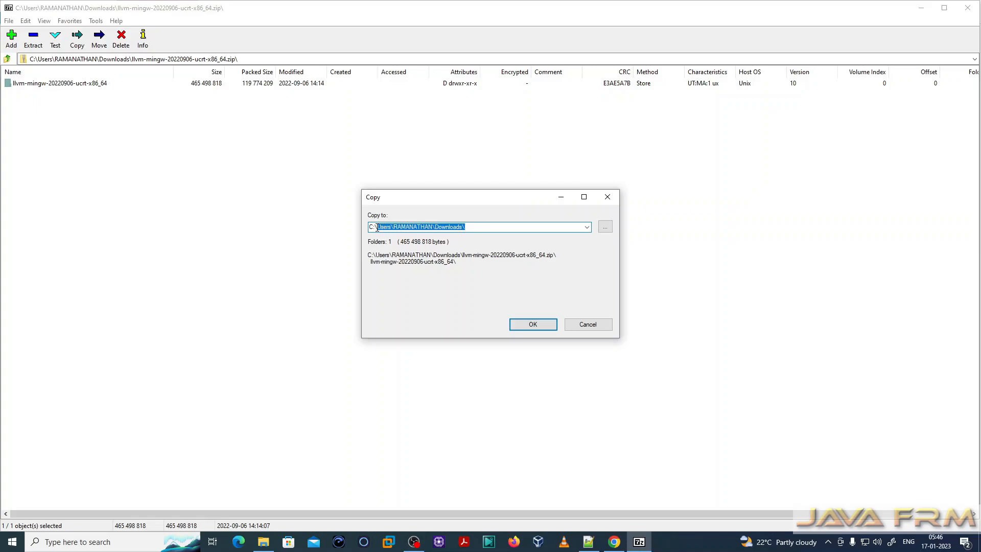
{"action": "type", "text": "C:\\"}
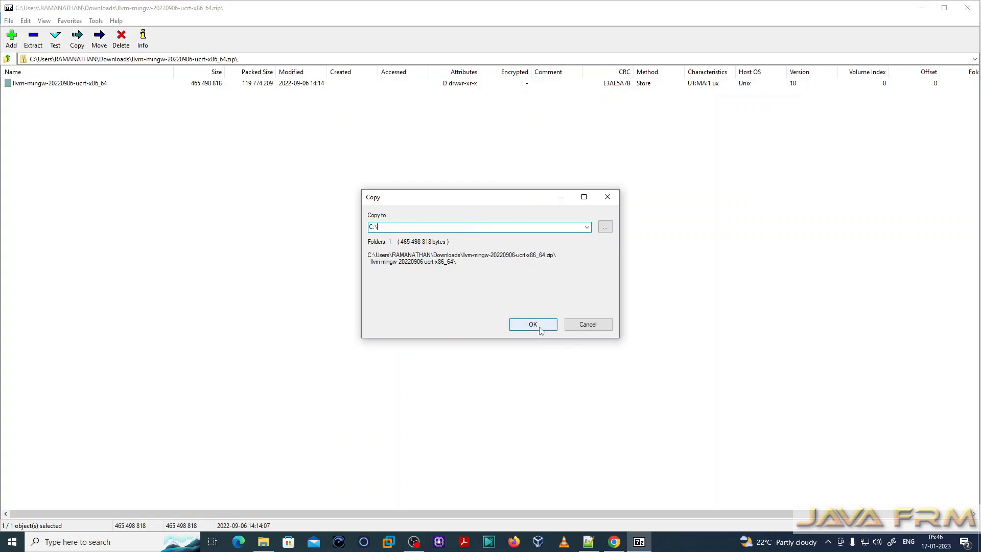
{"action": "left_click", "coordinate": [532, 324]}
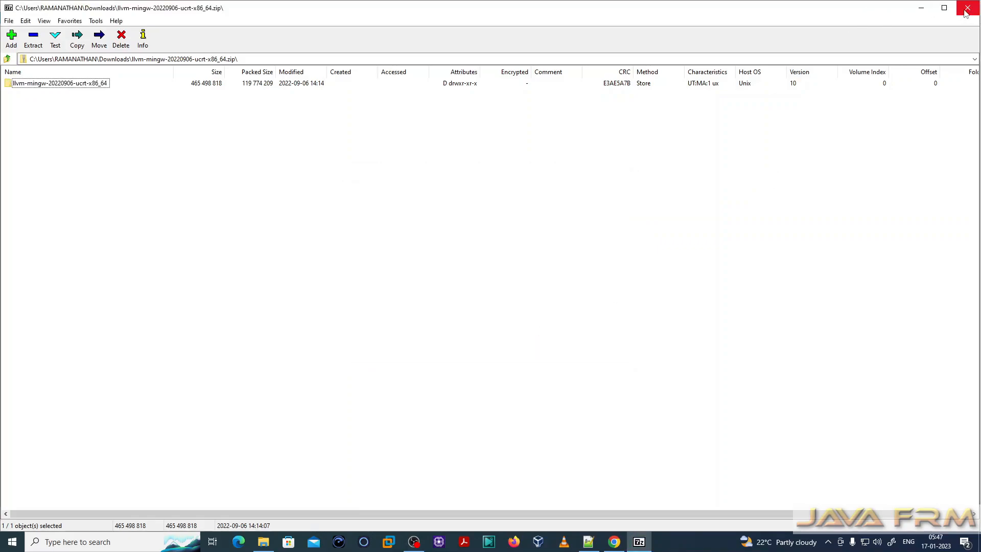
{"action": "left_click", "coordinate": [969, 8]}
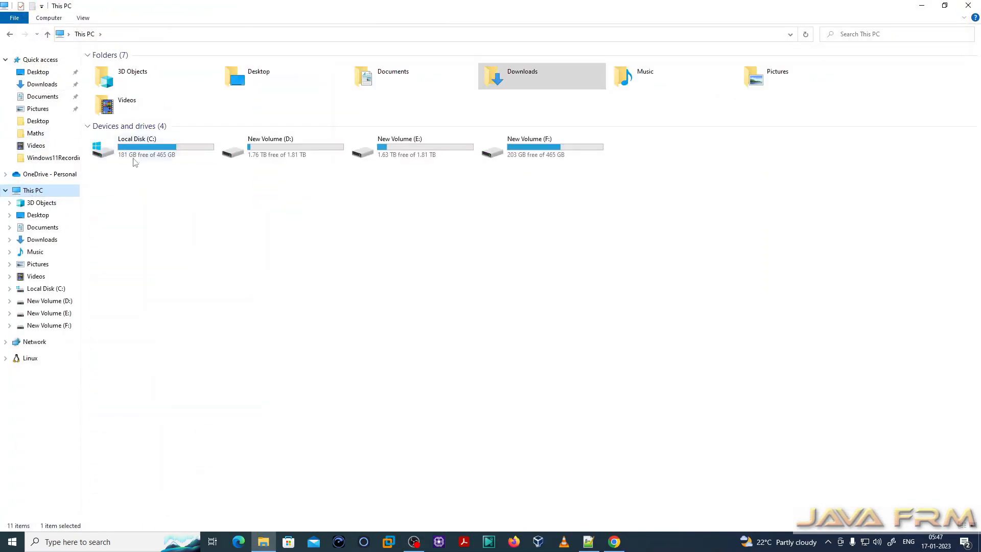
- Browse C:\llvm-mingw-20220906-ucrt-x86_64 into its aarch64-w64-mingw32 bin folder and back
{"action": "double_click", "coordinate": [136, 149]}
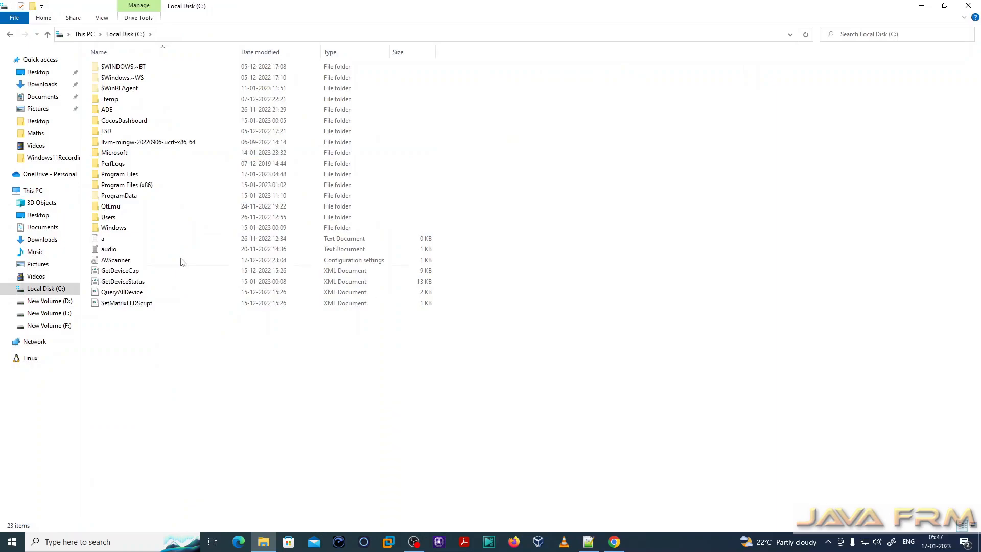
{"action": "double_click", "coordinate": [147, 141]}
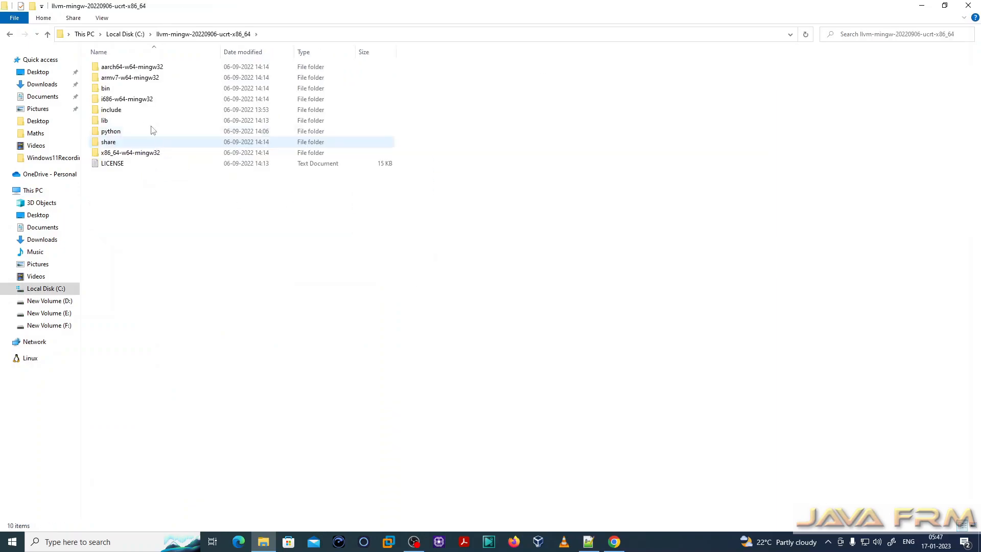
{"action": "left_click", "coordinate": [195, 260]}
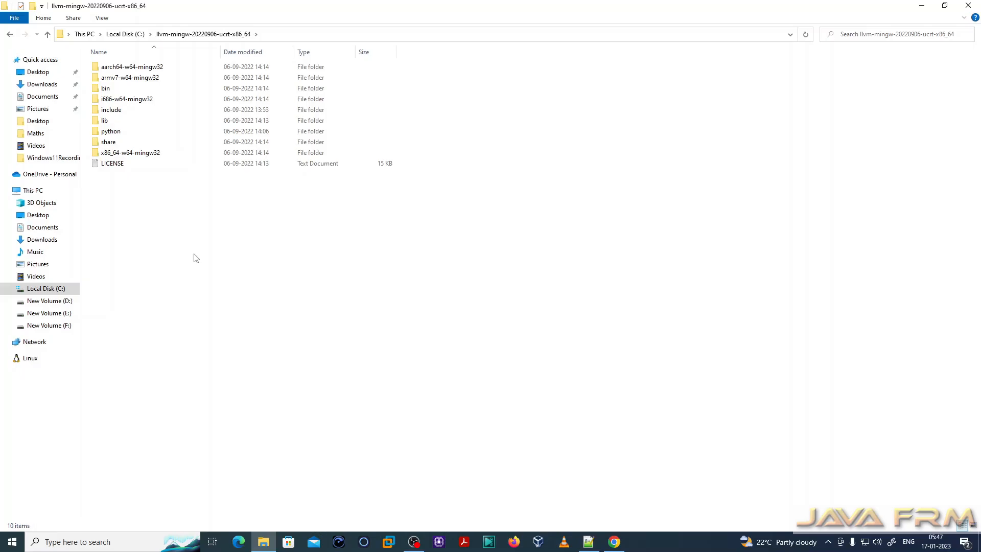
{"action": "mouse_move", "coordinate": [106, 88]}
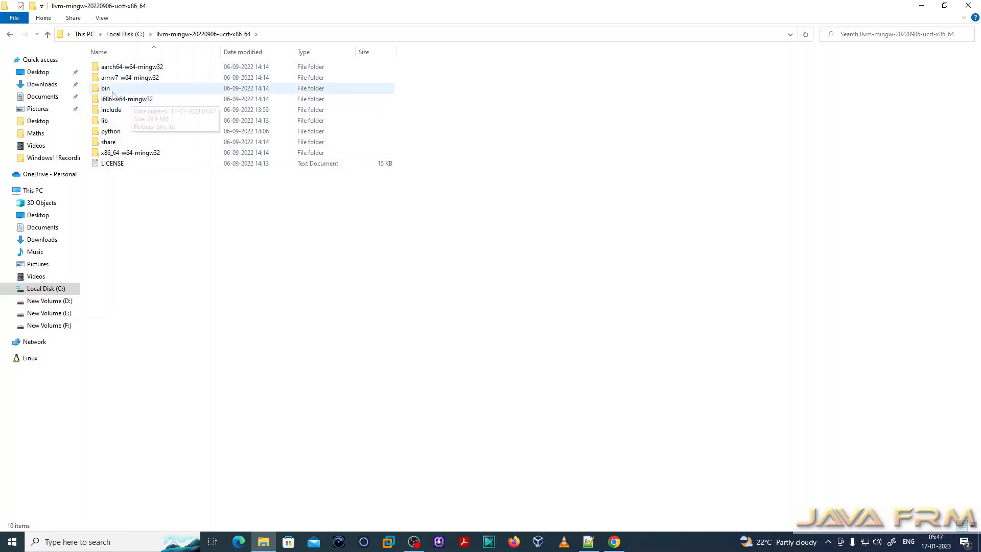
{"action": "double_click", "coordinate": [132, 66]}
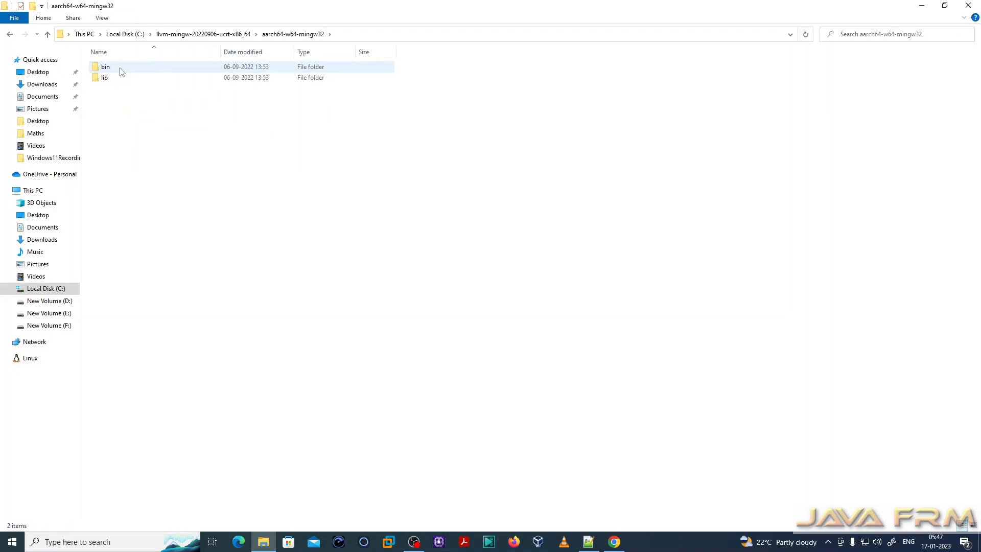
{"action": "double_click", "coordinate": [106, 66]}
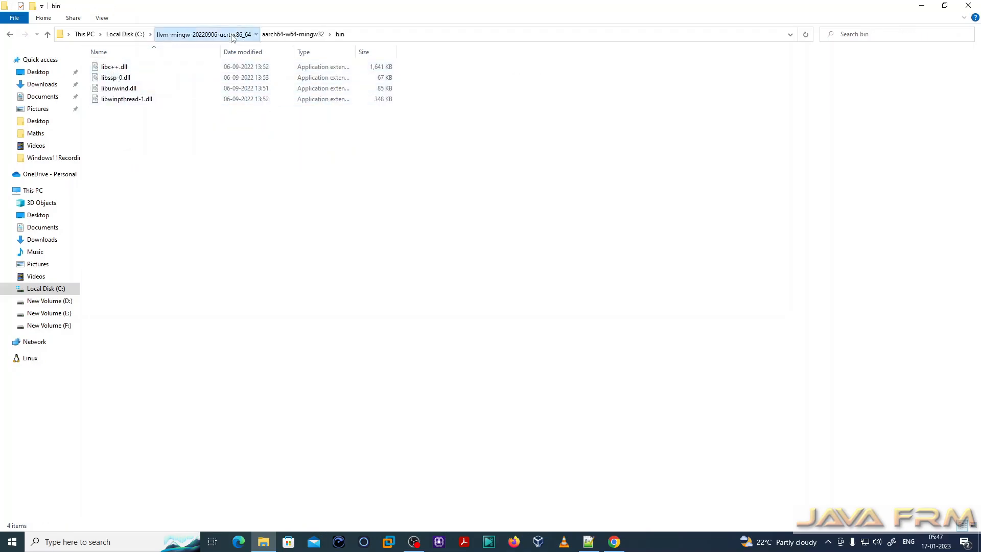
{"action": "left_click", "coordinate": [200, 34]}
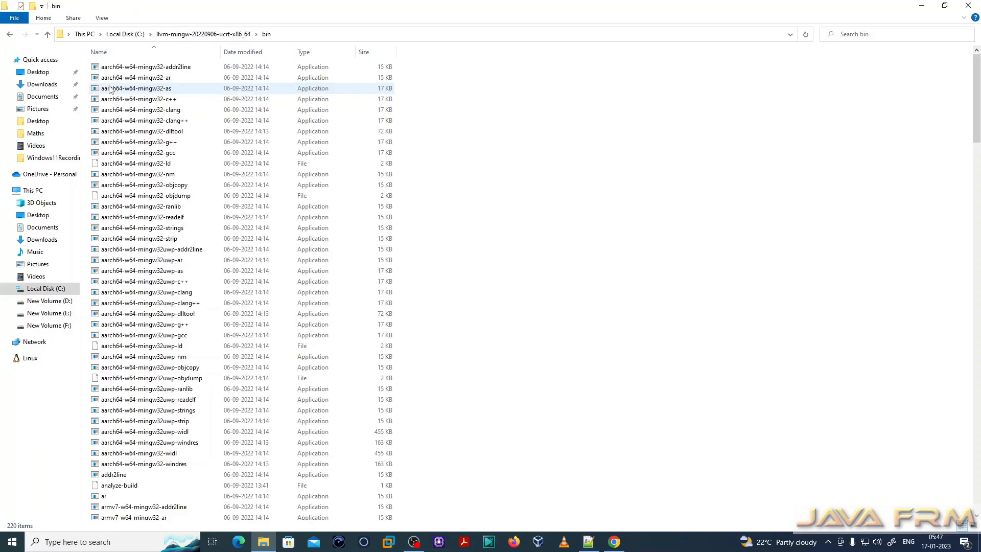
- Look through the include headers in list view, then return to the C: drive root
{"action": "left_click", "coordinate": [101, 17]}
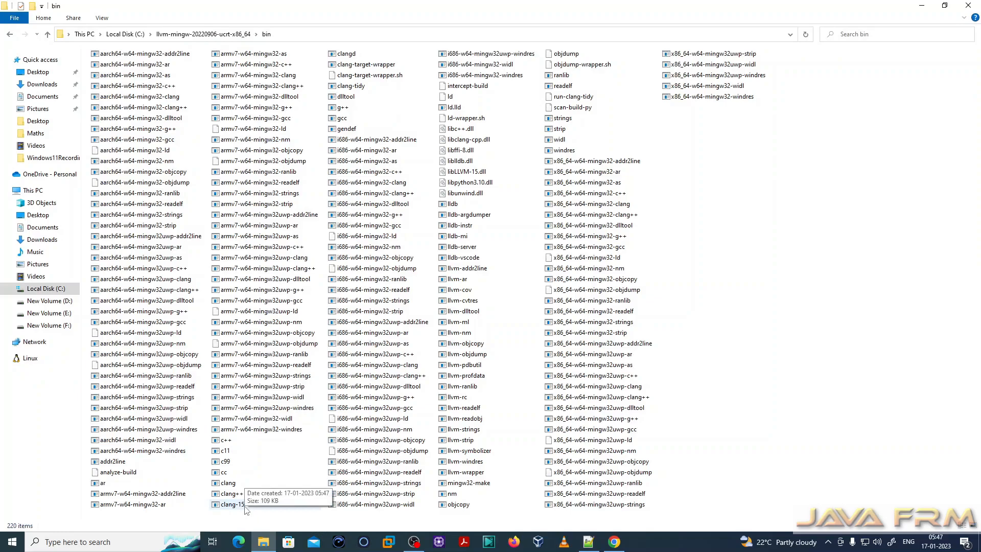
{"action": "mouse_move", "coordinate": [268, 365]}
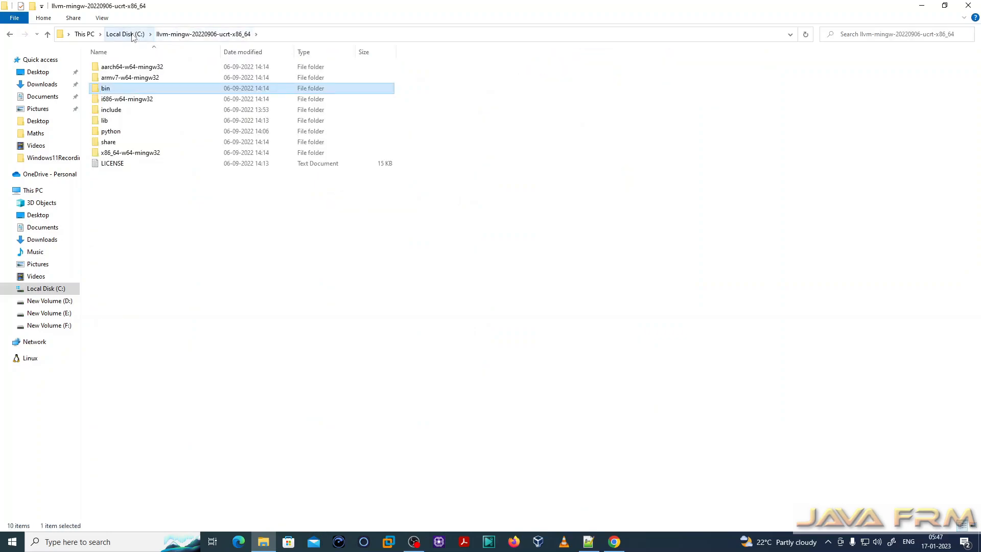
{"action": "double_click", "coordinate": [127, 99]}
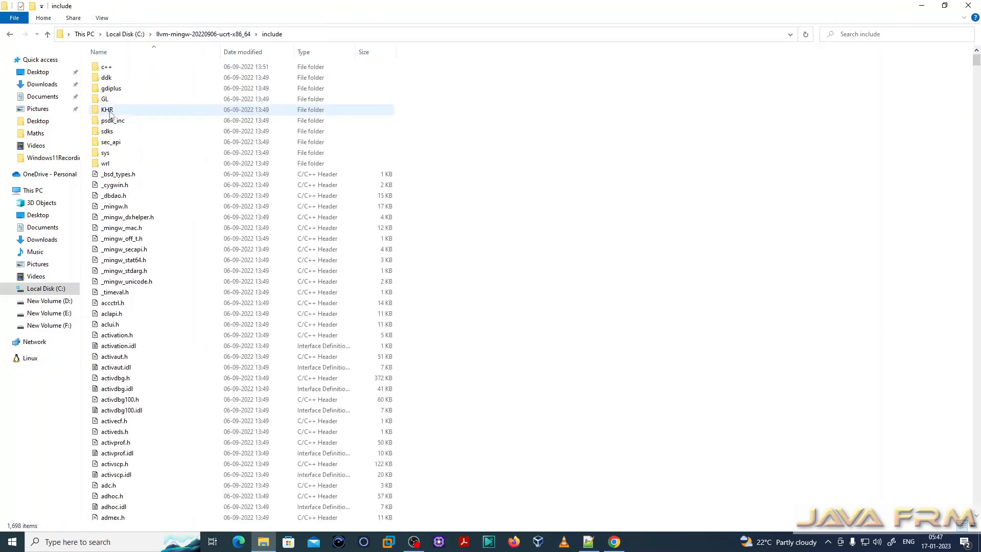
{"action": "left_click", "coordinate": [101, 17]}
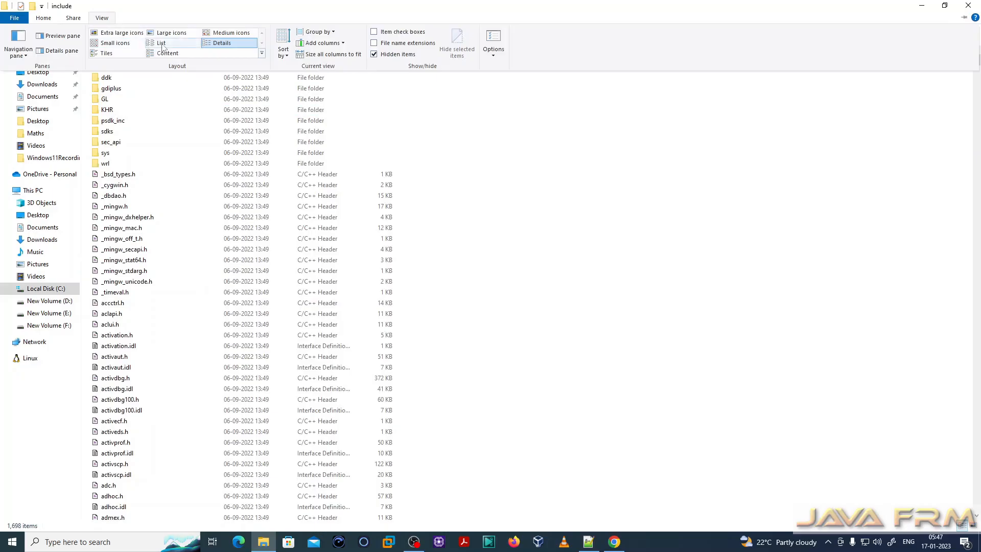
{"action": "left_click", "coordinate": [161, 43]}
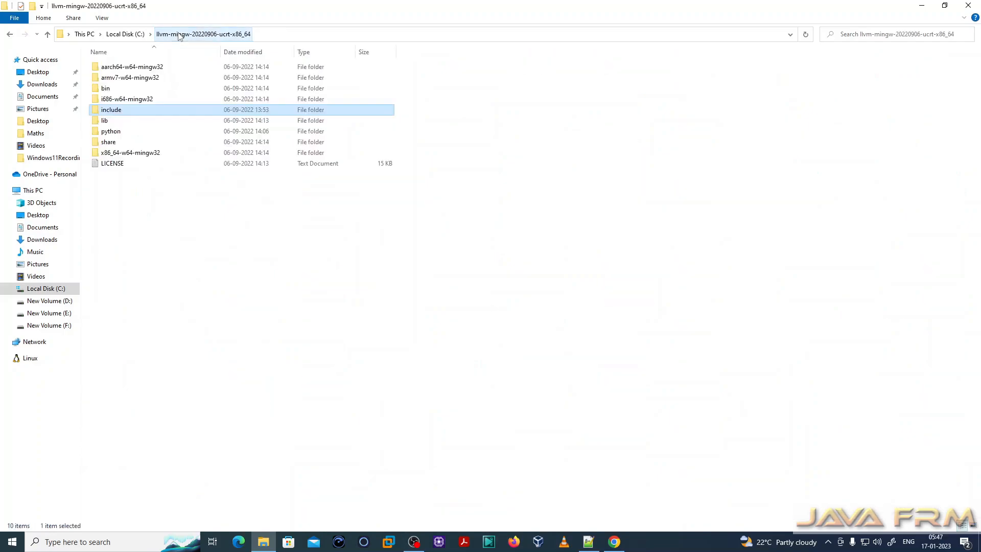
{"action": "left_click", "coordinate": [125, 33]}
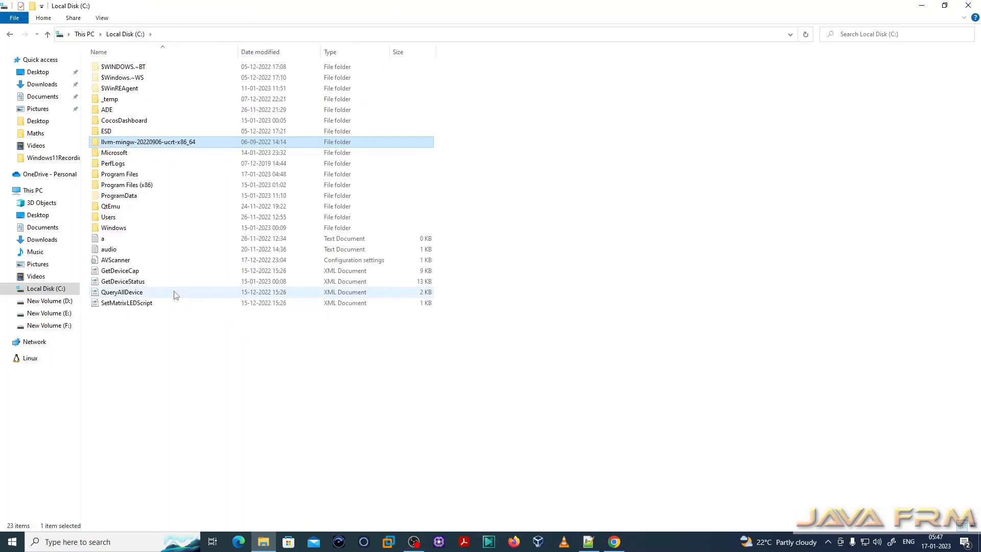
- Rename the extracted toolchain folder to llvm-mingw-64, check its contents, and bring up This PC's options
{"action": "right_click", "coordinate": [147, 141]}
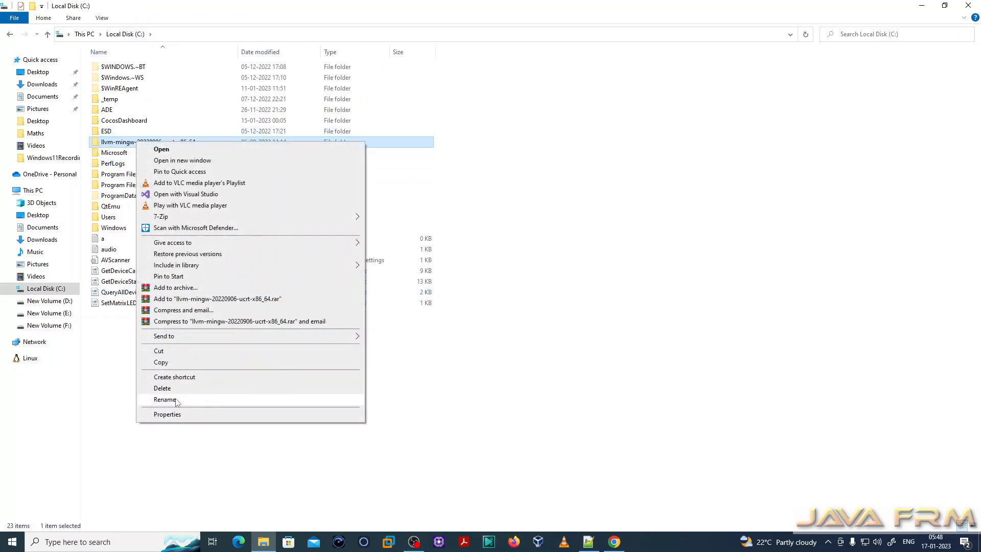
{"action": "left_click", "coordinate": [165, 400]}
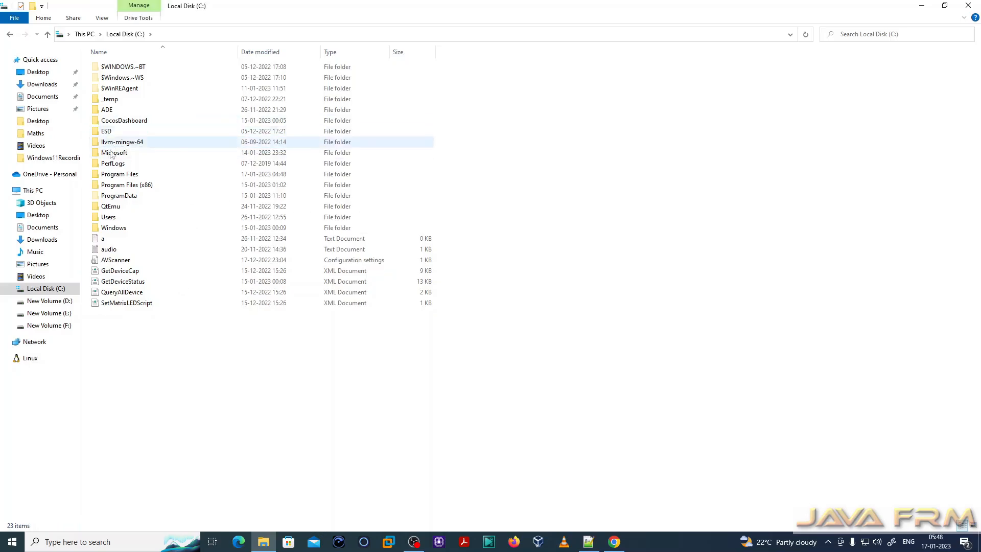
{"action": "mouse_move", "coordinate": [121, 141]}
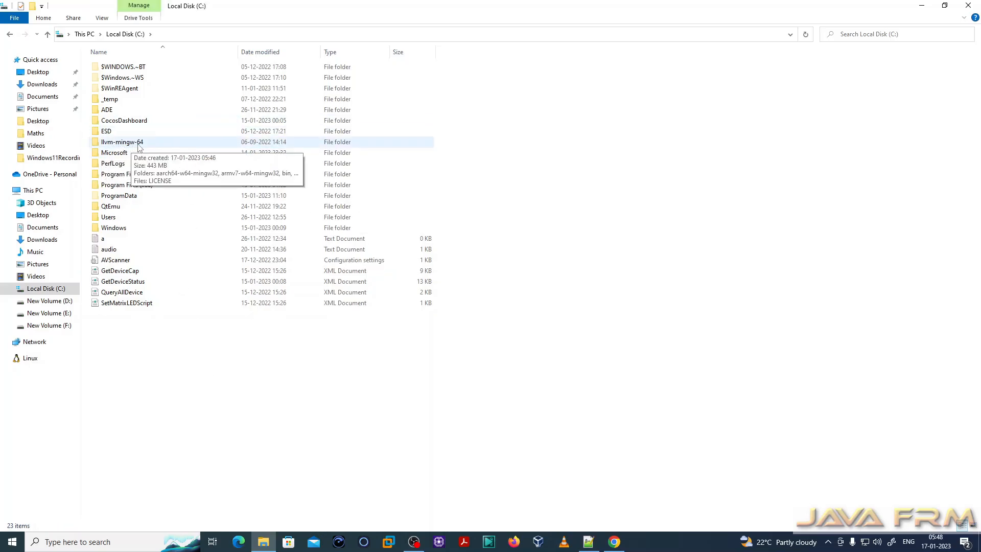
{"action": "left_click", "coordinate": [122, 142]}
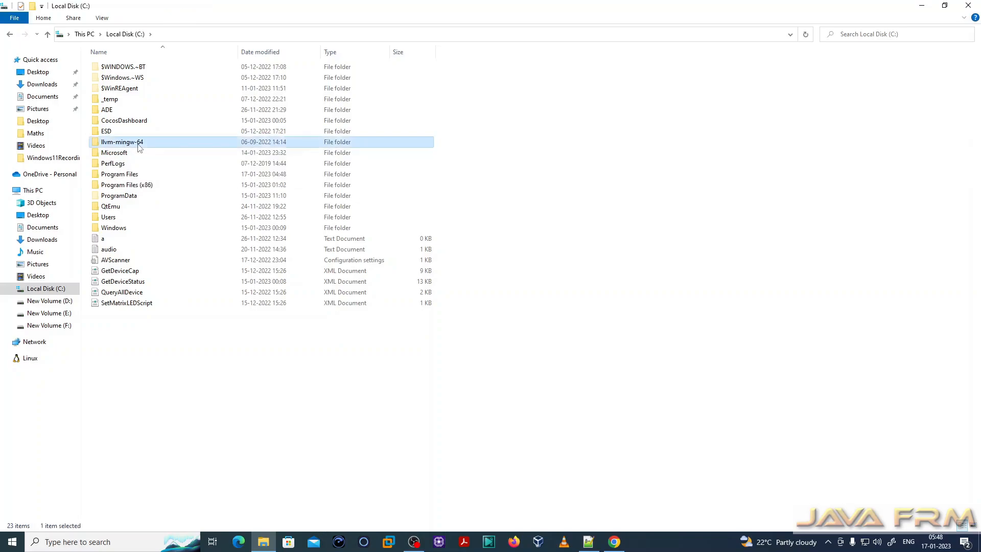
{"action": "double_click", "coordinate": [122, 142]}
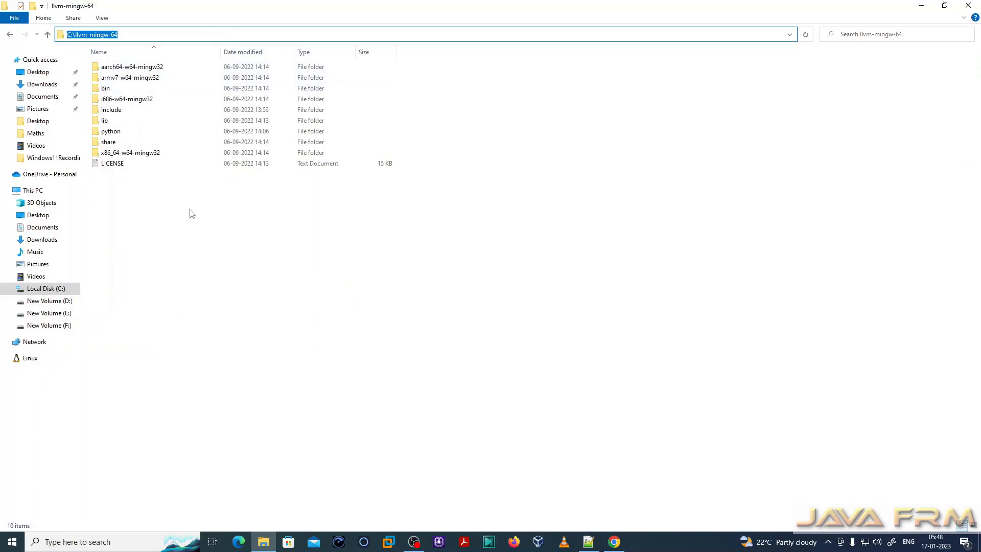
{"action": "right_click", "coordinate": [32, 190]}
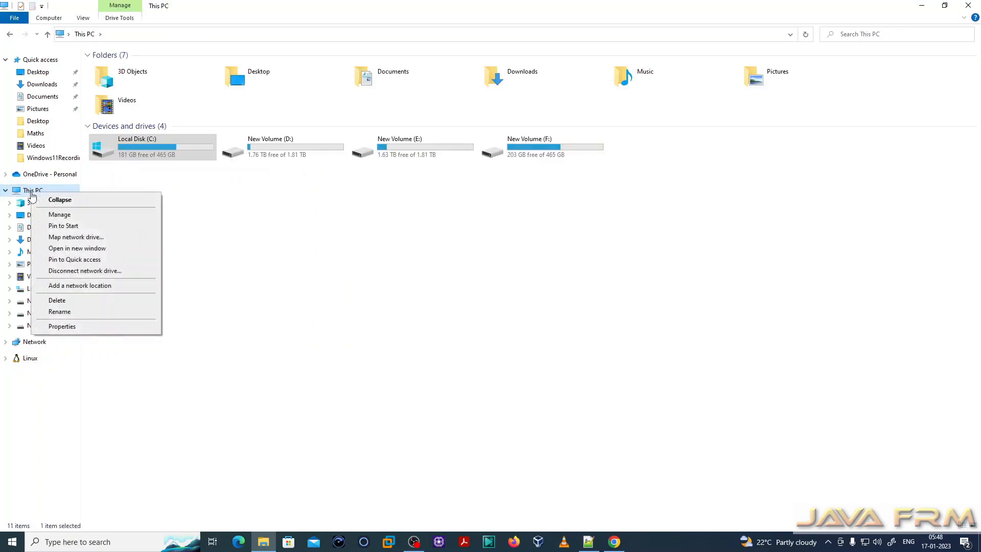
- Reach Environment Variables via This PC Properties and Advanced system settings, locating the system Path
{"action": "left_click", "coordinate": [62, 326]}
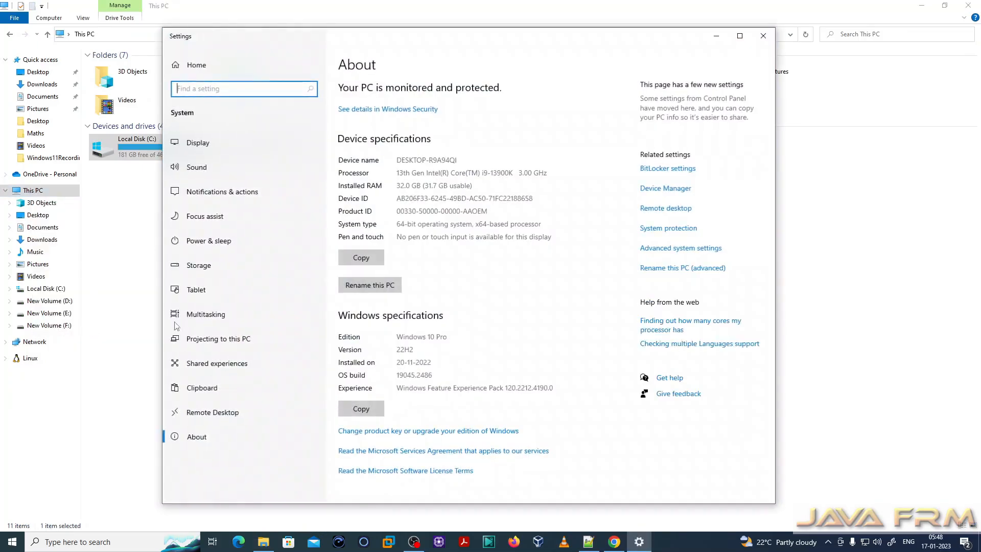
{"action": "left_click", "coordinate": [680, 248]}
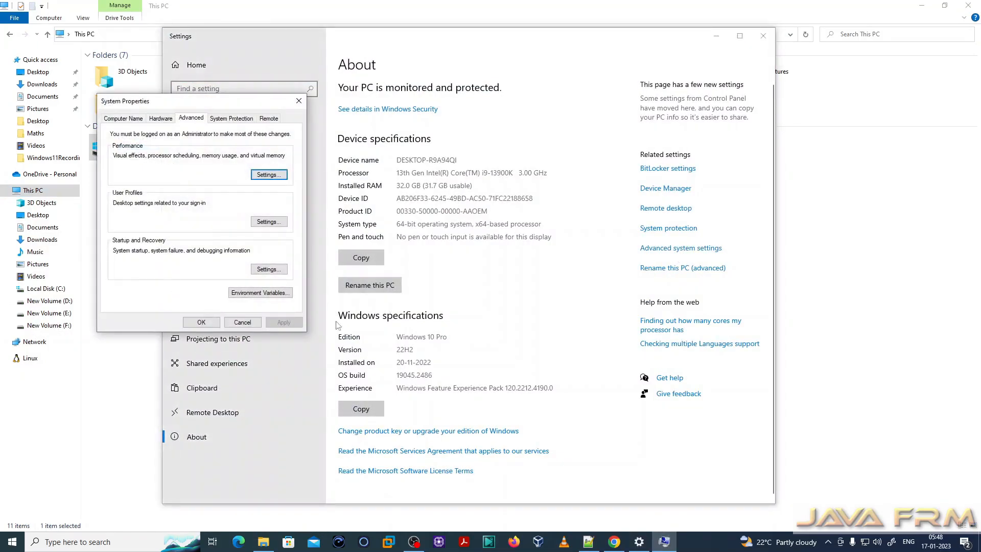
{"action": "left_click", "coordinate": [259, 292]}
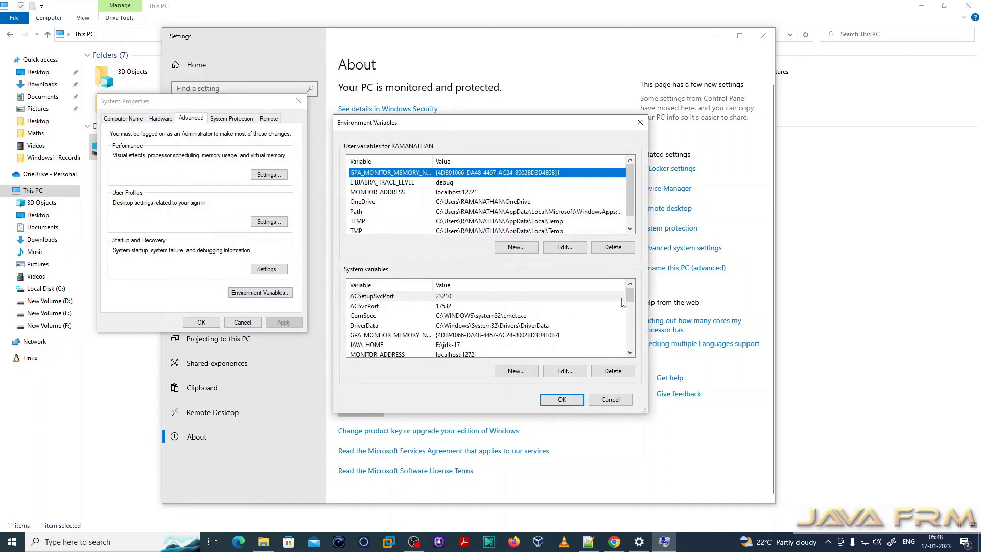
{"action": "scroll", "scroll_direction": "down", "scroll_amount": 3}
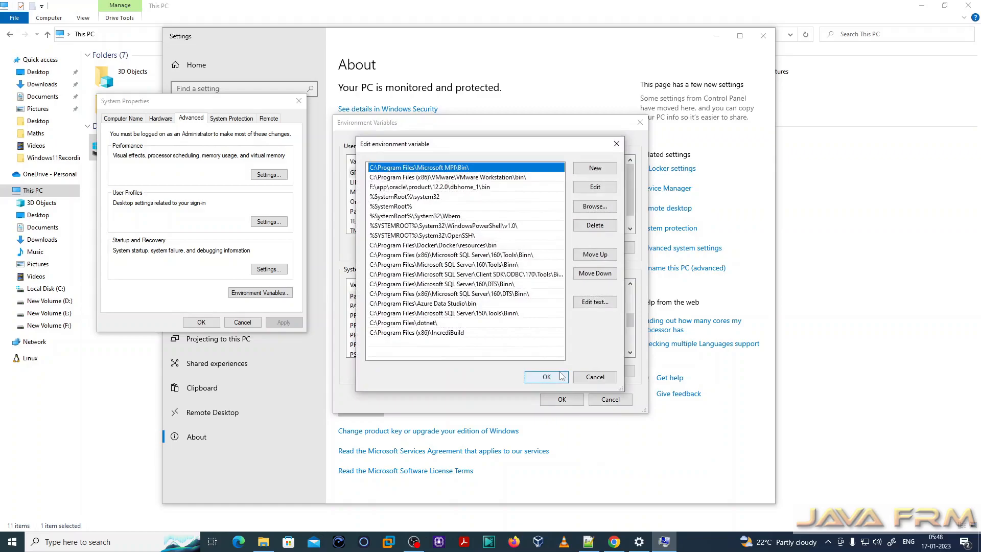
- Add C:\llvm-mingw-64\bin as a new Path entry and save the environment variable changes
{"action": "left_click", "coordinate": [593, 168]}
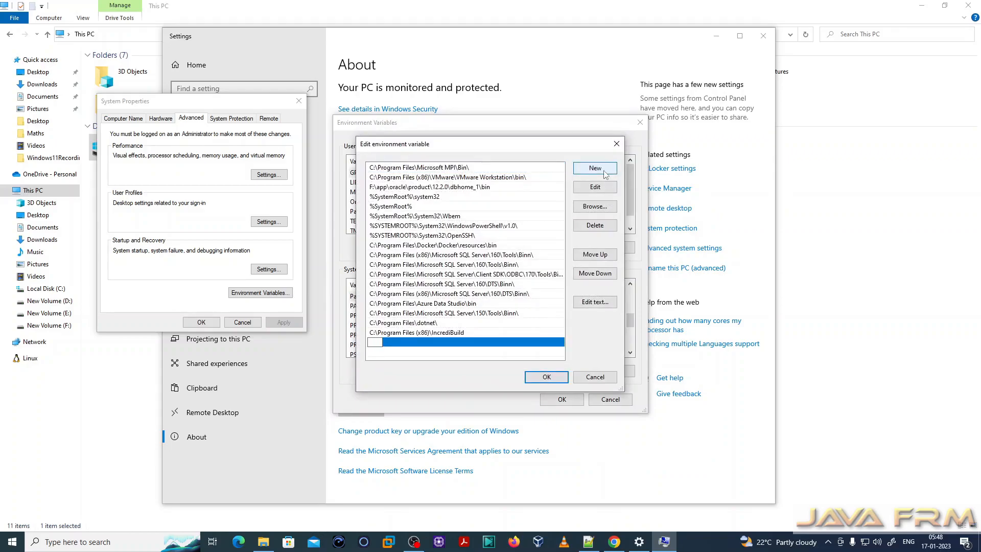
{"action": "type", "text": "C:\\llvm-mingw-64"}
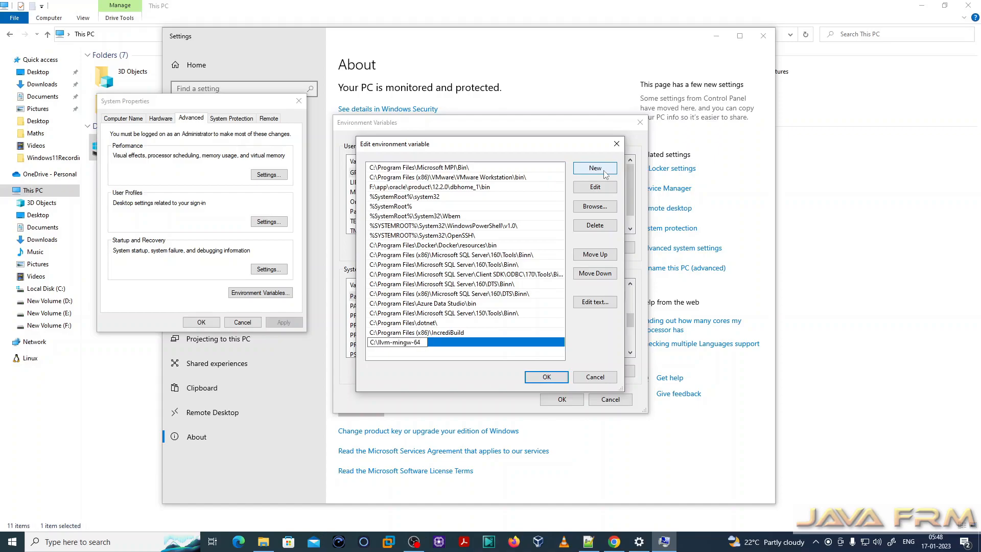
{"action": "type", "text": "\\bin"}
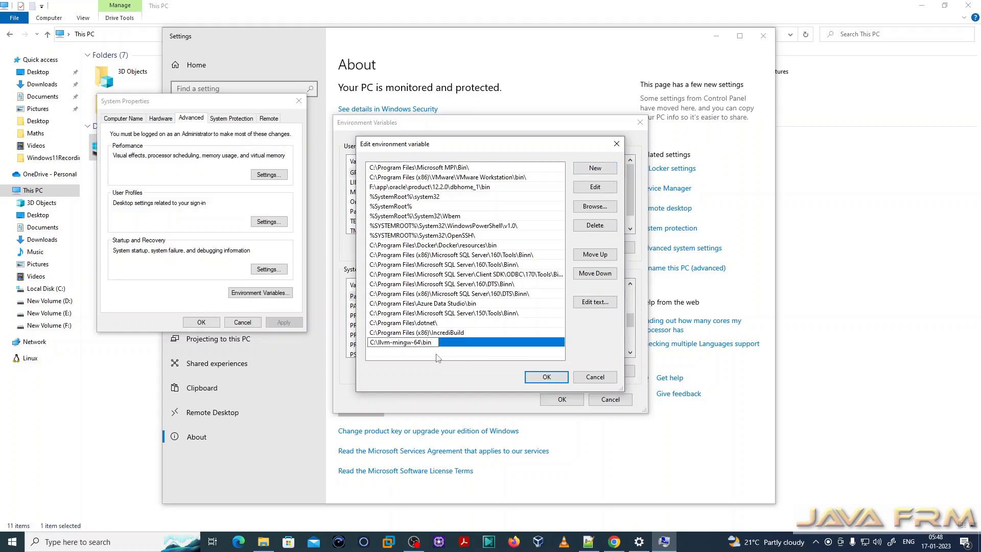
{"action": "left_click", "coordinate": [592, 168]}
{"action": "type", "text": "C:\\llvm-mingw-64"}
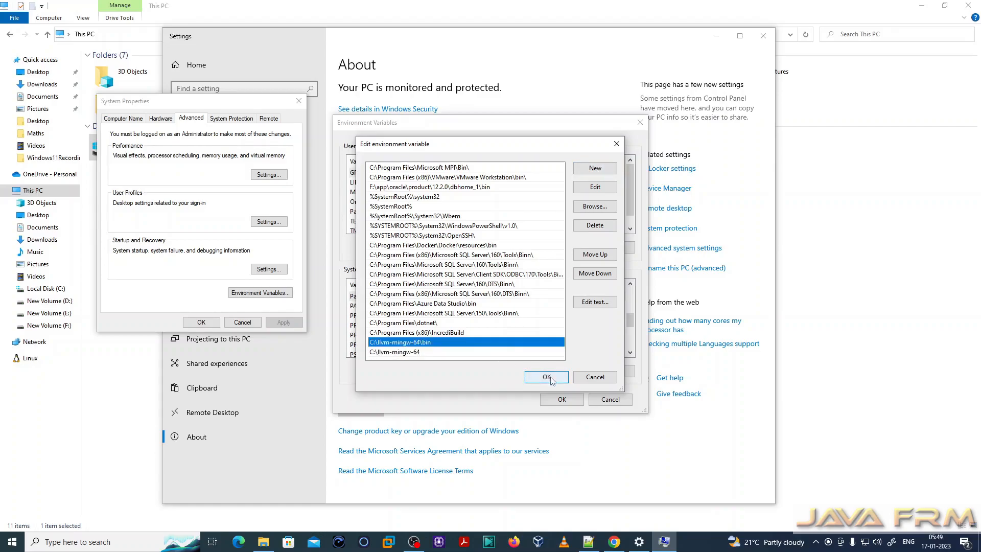
{"action": "left_click", "coordinate": [545, 377]}
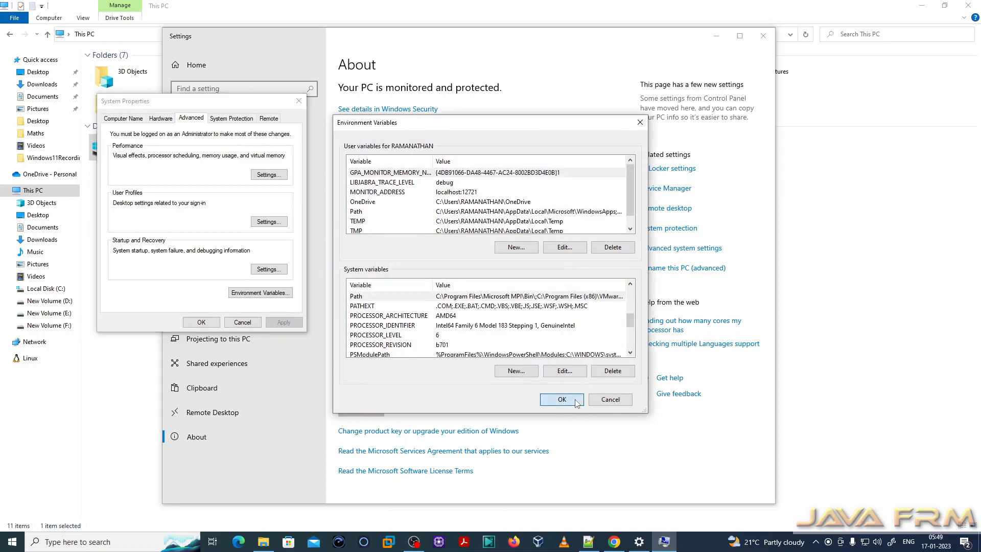
{"action": "left_click", "coordinate": [561, 400]}
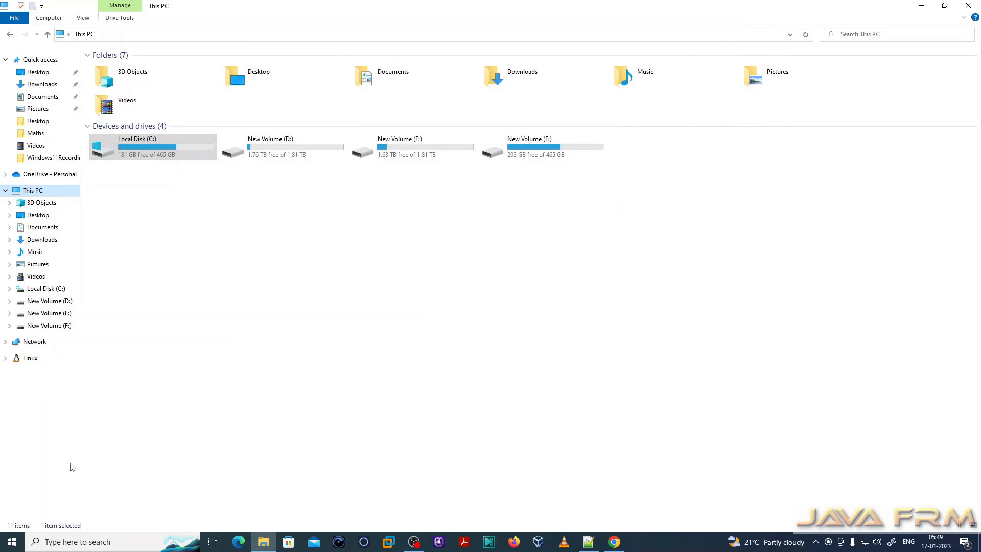
{"action": "mouse_move", "coordinate": [102, 446]}
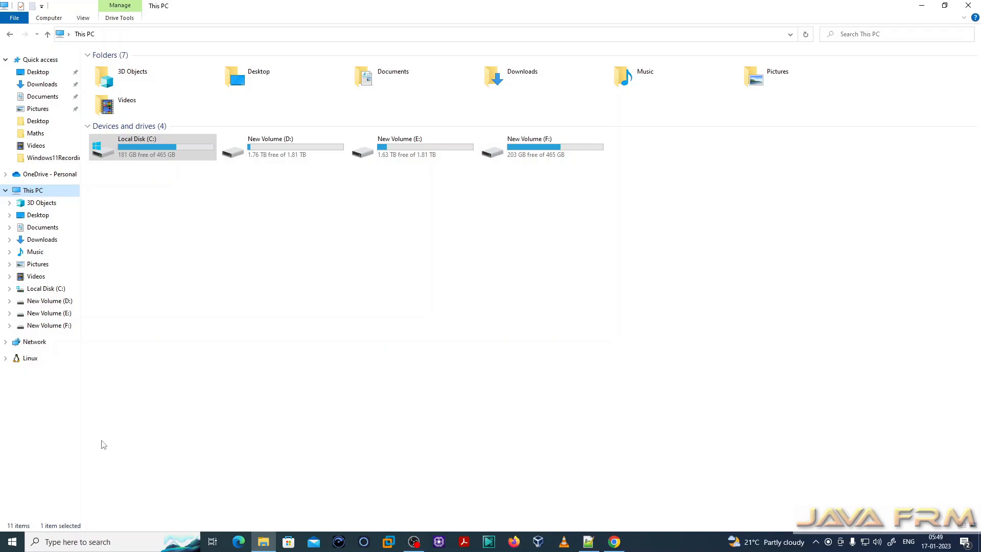
- Run gcc --version, g++ --version and clang --version, each reporting clang 15.0.0 in C:/llvm-mingw-64/bin
{"action": "left_click", "coordinate": [11, 541]}
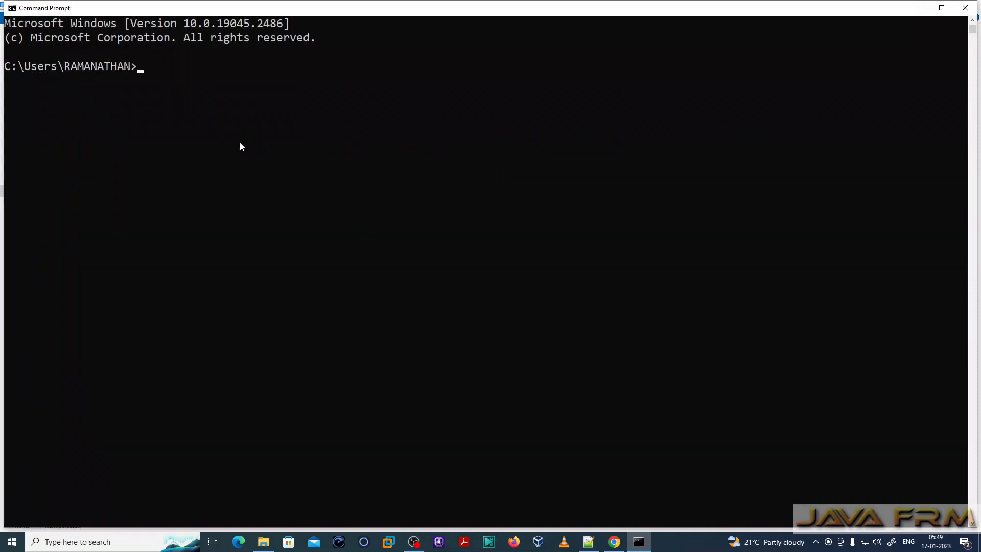
{"action": "type", "text": "gcc --"}
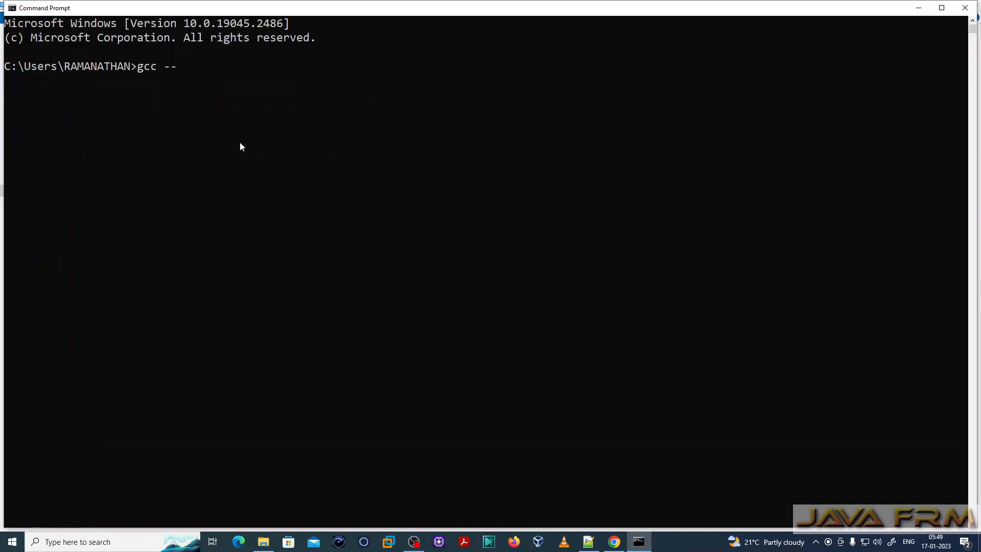
{"action": "type", "text": "version"}
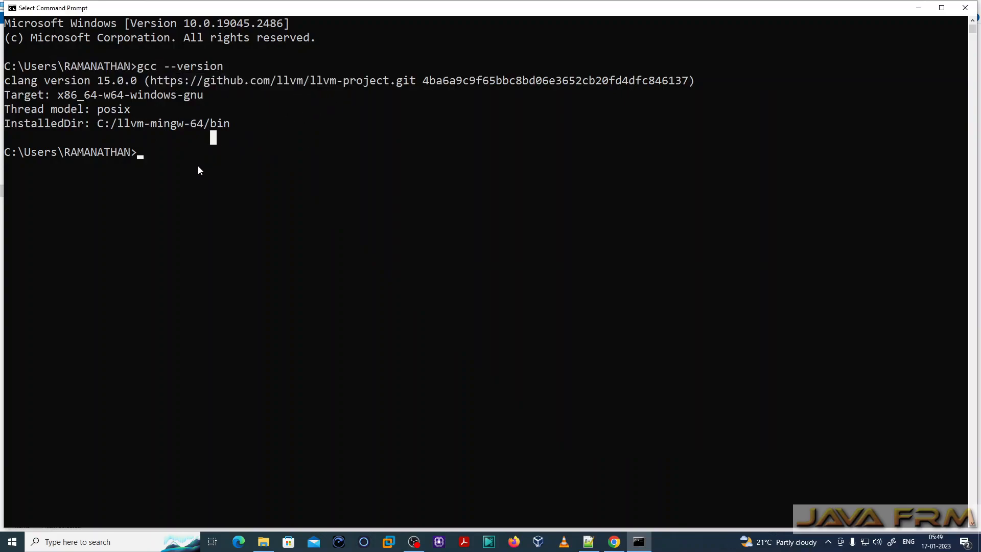
{"action": "type", "text": "g"}
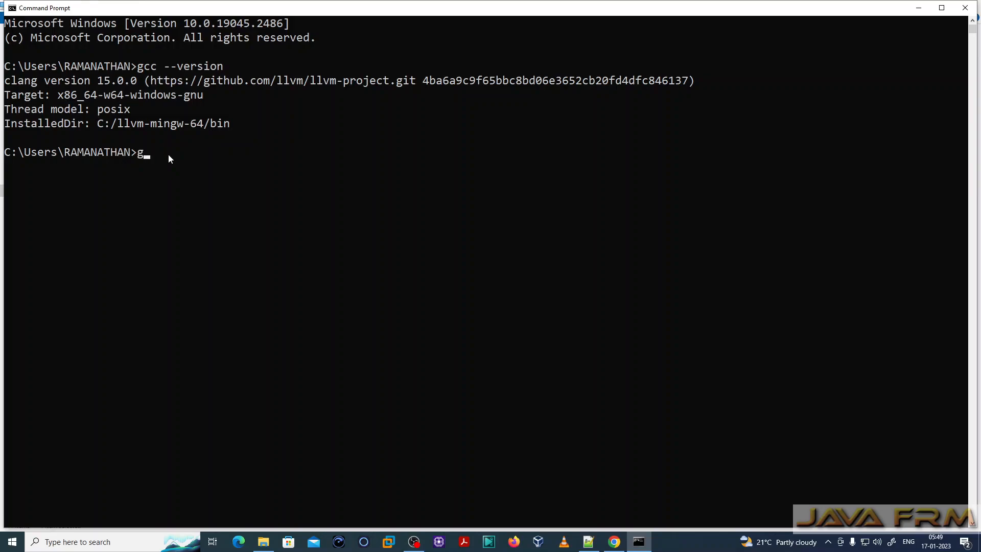
{"action": "type", "text": "++"}
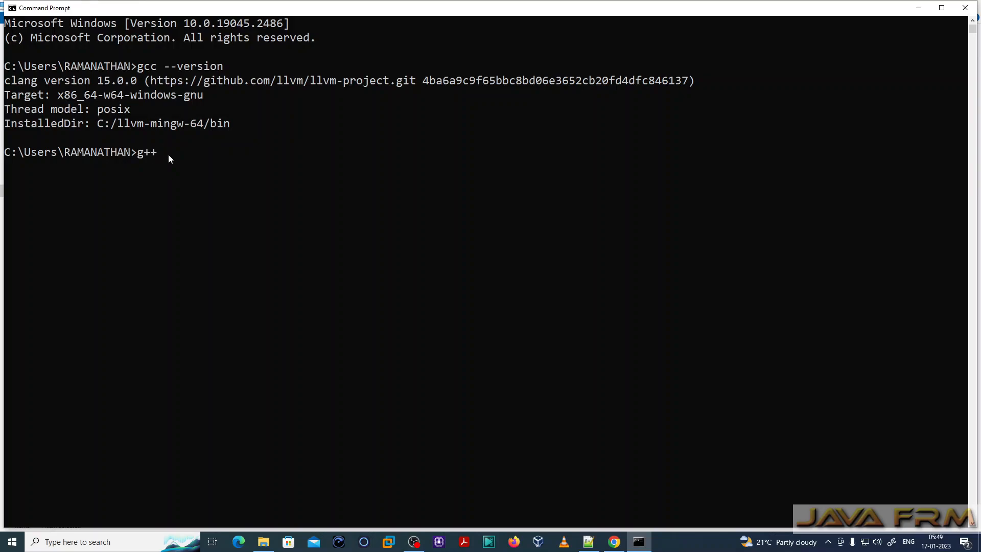
{"action": "type", "text": "--version"}
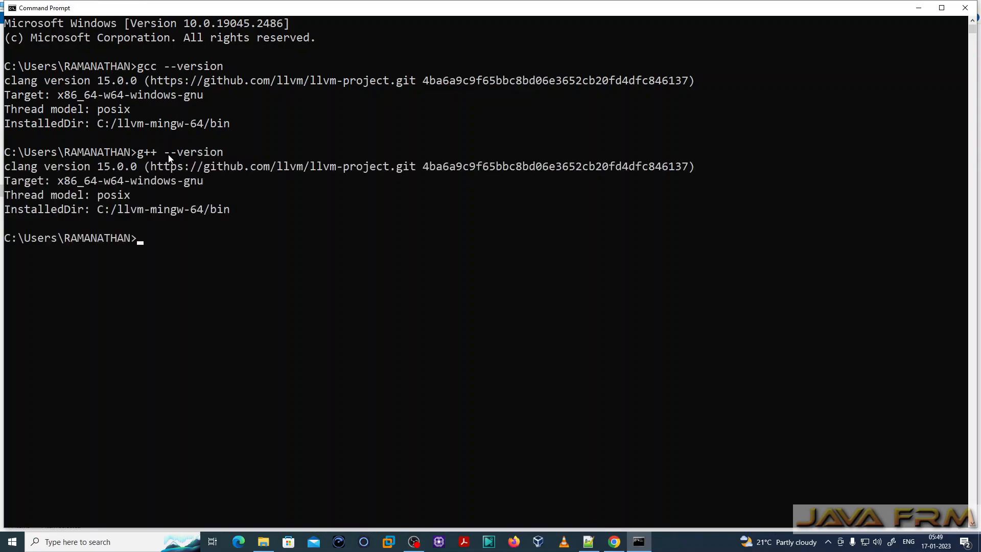
{"action": "type", "text": "clang"}
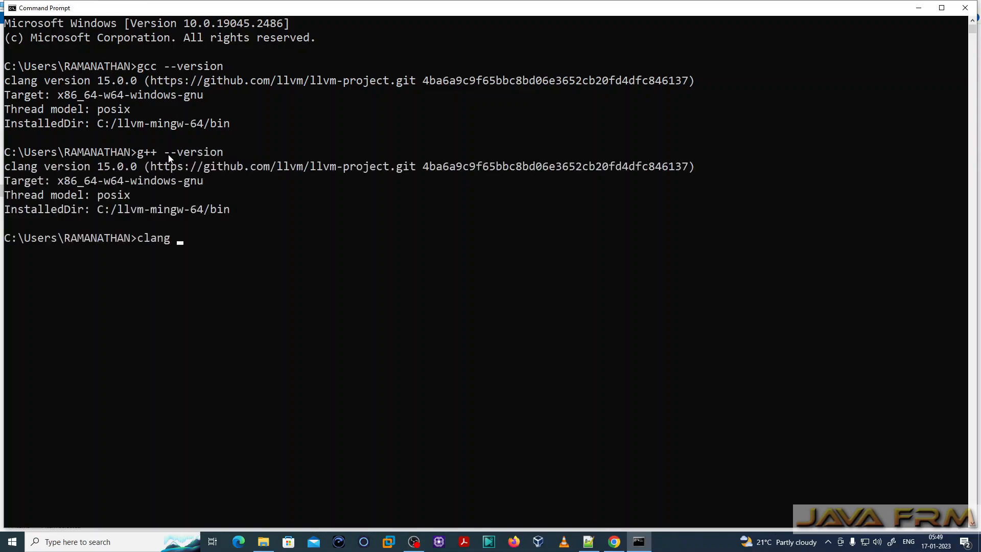
{"action": "type", "text": "--version"}
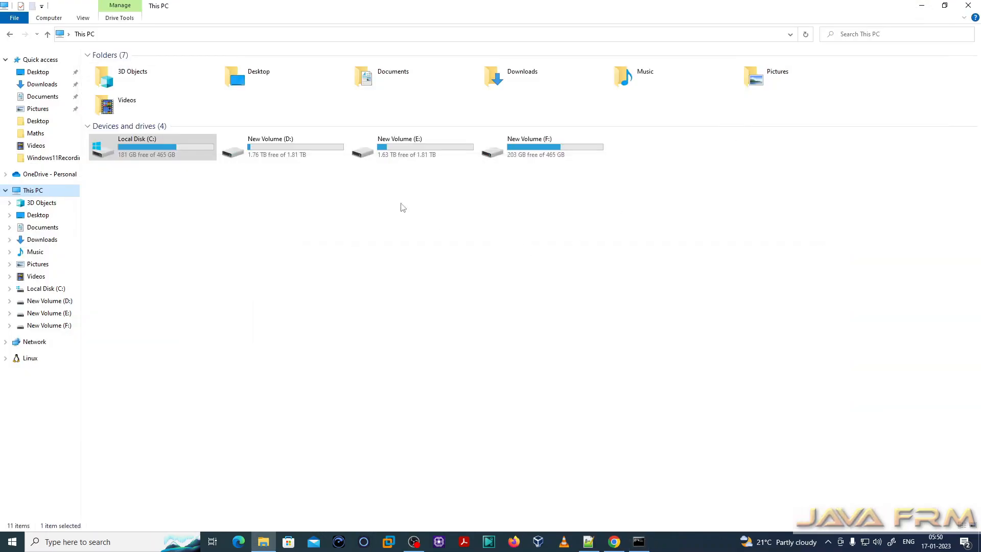
{"action": "mouse_move", "coordinate": [292, 151]}
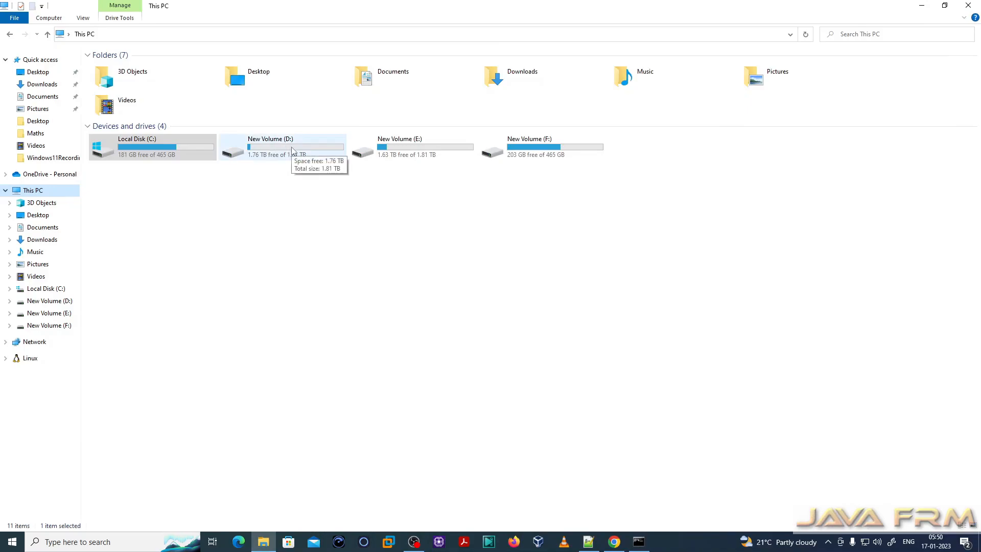
- Delete ascending.exe and descending.exe from D:\C-Programs, keeping ascending.c and descending.c
{"action": "double_click", "coordinate": [270, 147]}
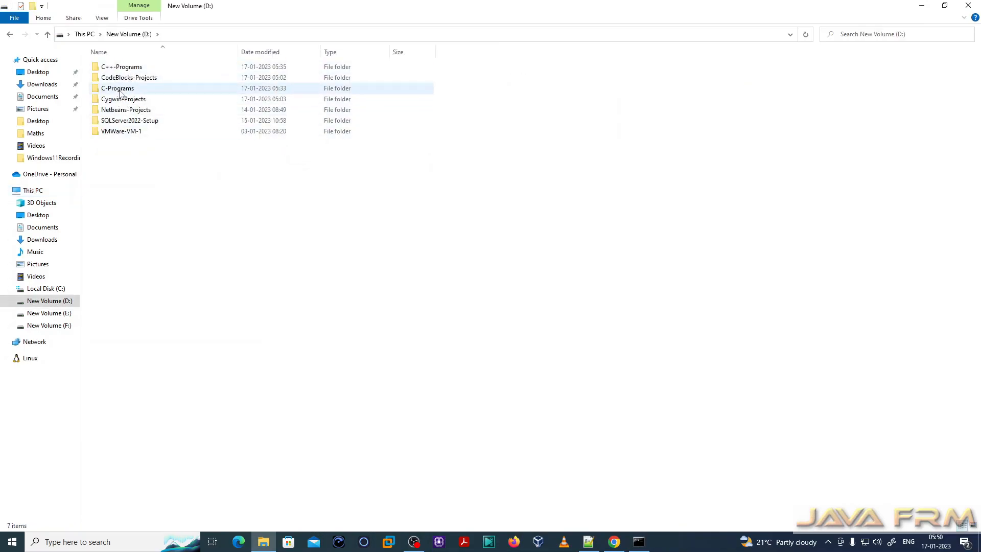
{"action": "left_click", "coordinate": [122, 67]}
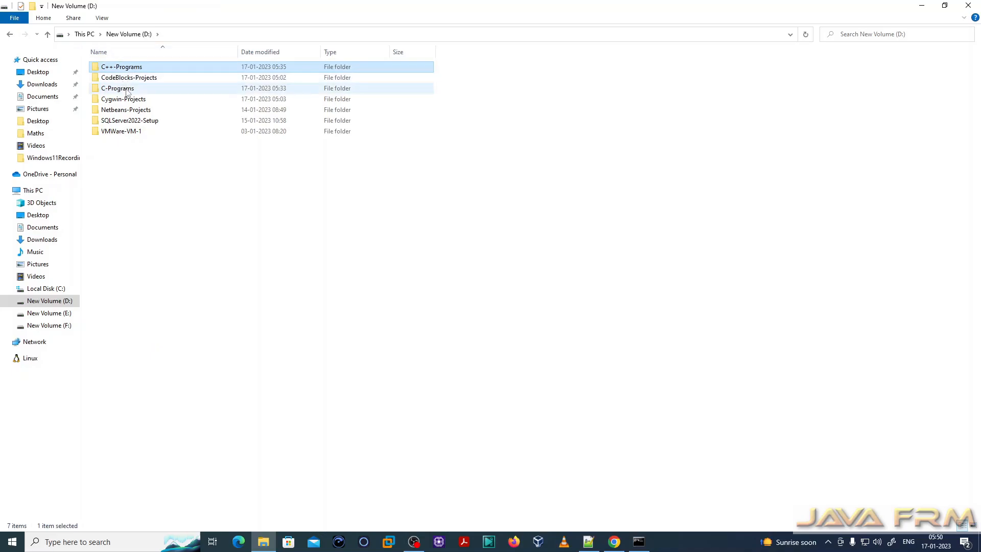
{"action": "left_click", "coordinate": [116, 88]}
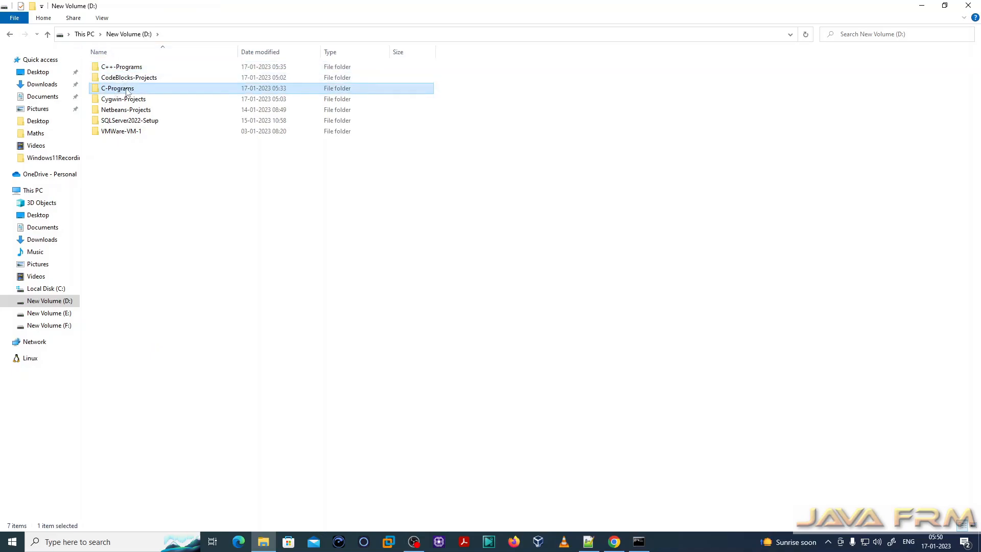
{"action": "double_click", "coordinate": [117, 88]}
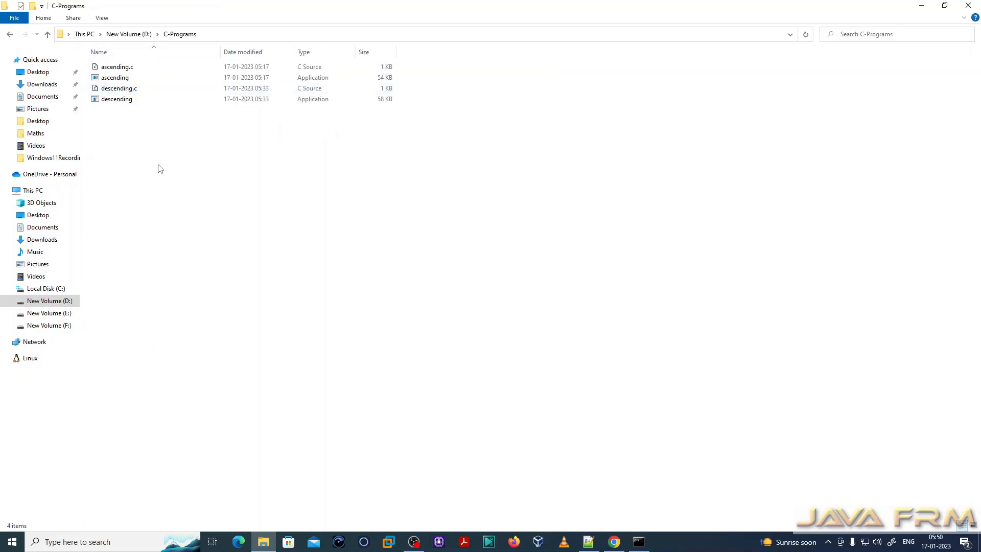
{"action": "left_click", "coordinate": [118, 88]}
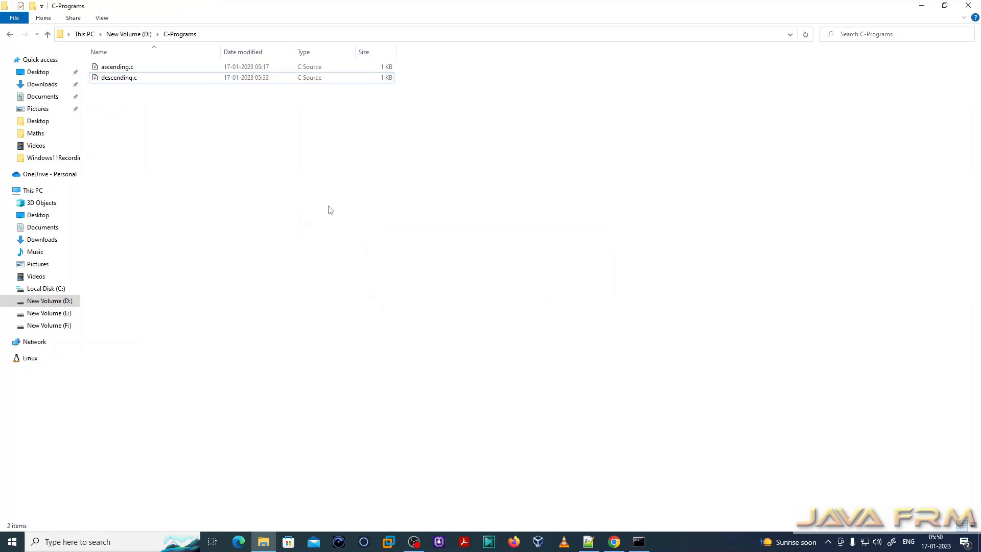
{"action": "left_click", "coordinate": [116, 67]}
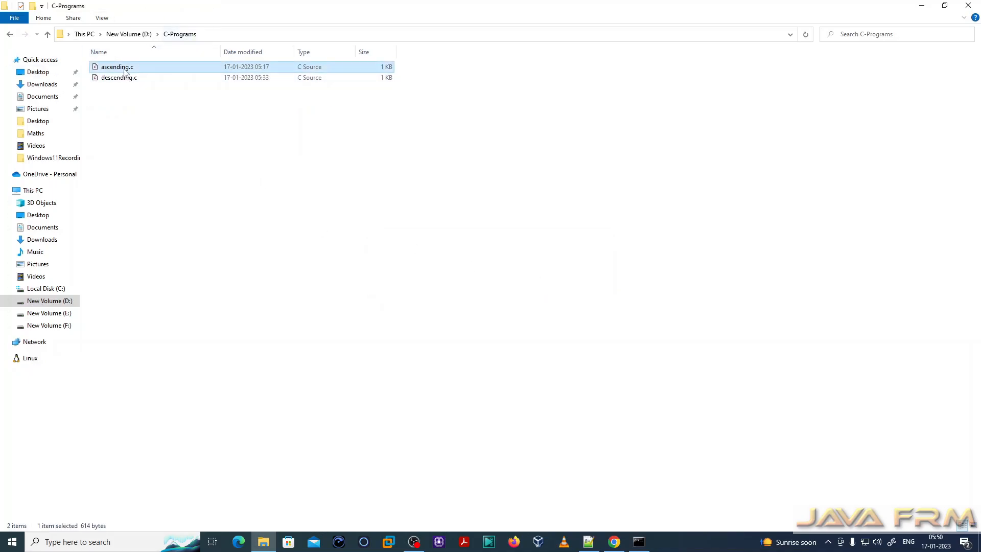
{"action": "mouse_move", "coordinate": [134, 83]}
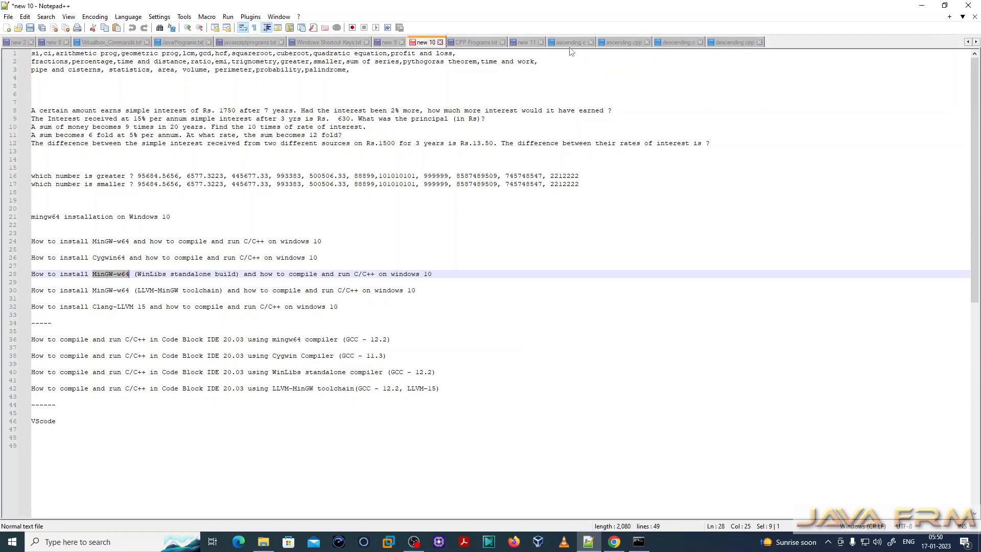
- Show ascending.c's bubble-sort source in Notepad++ and switch to Command Prompt
{"action": "left_click", "coordinate": [568, 42]}
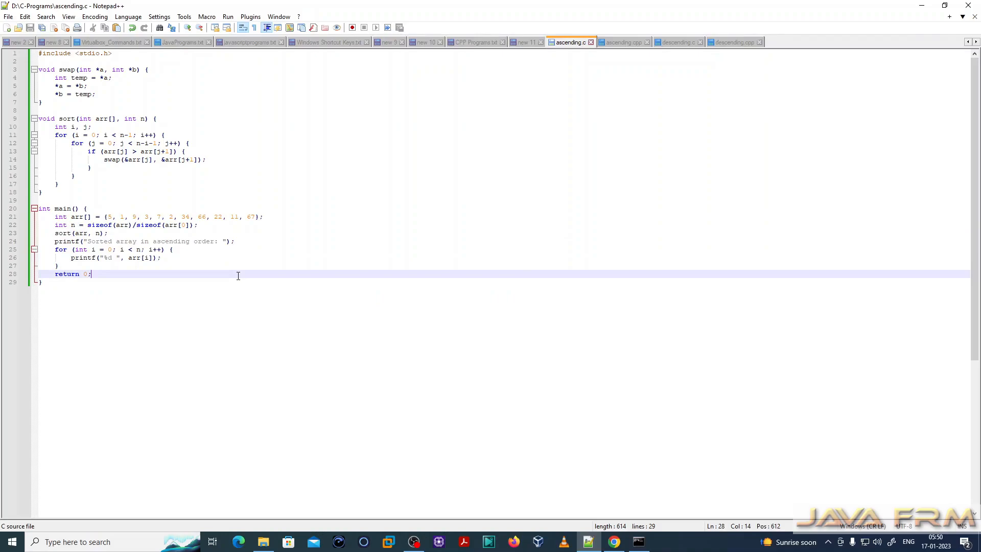
{"action": "mouse_move", "coordinate": [105, 217]}
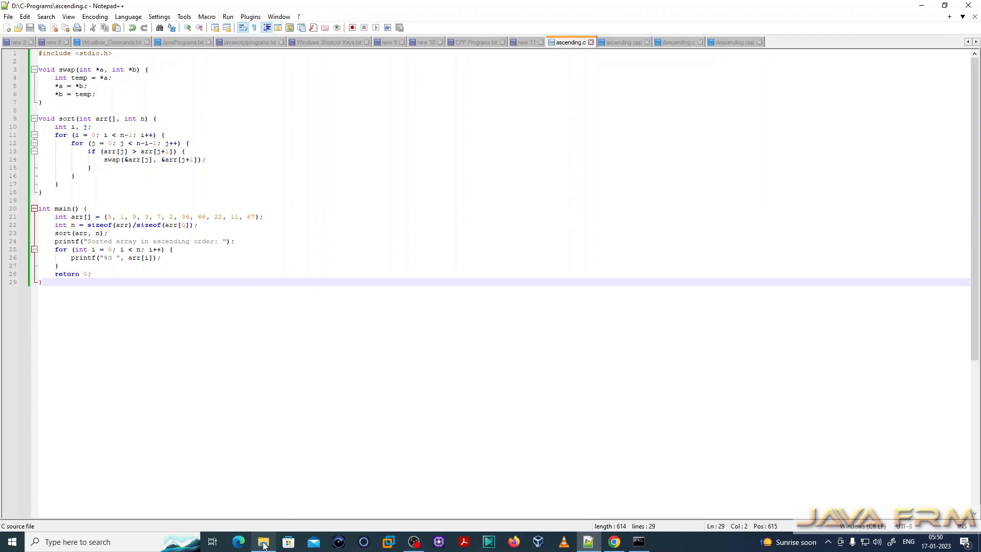
{"action": "left_click", "coordinate": [263, 541]}
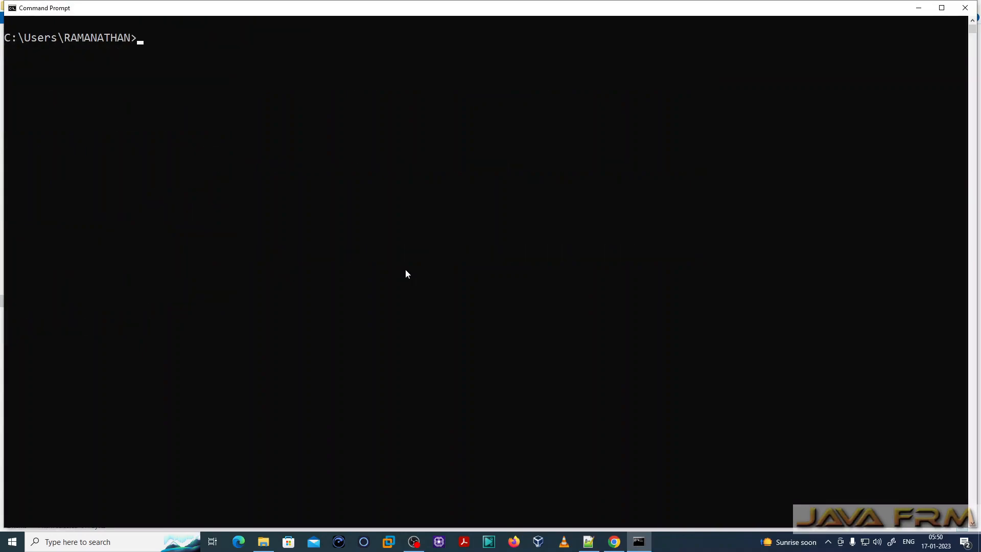
- Move into D:\C-Programs with pushd and compile ascending.c into ascending.exe with gcc, then run it
{"action": "type", "text": "pushd"}
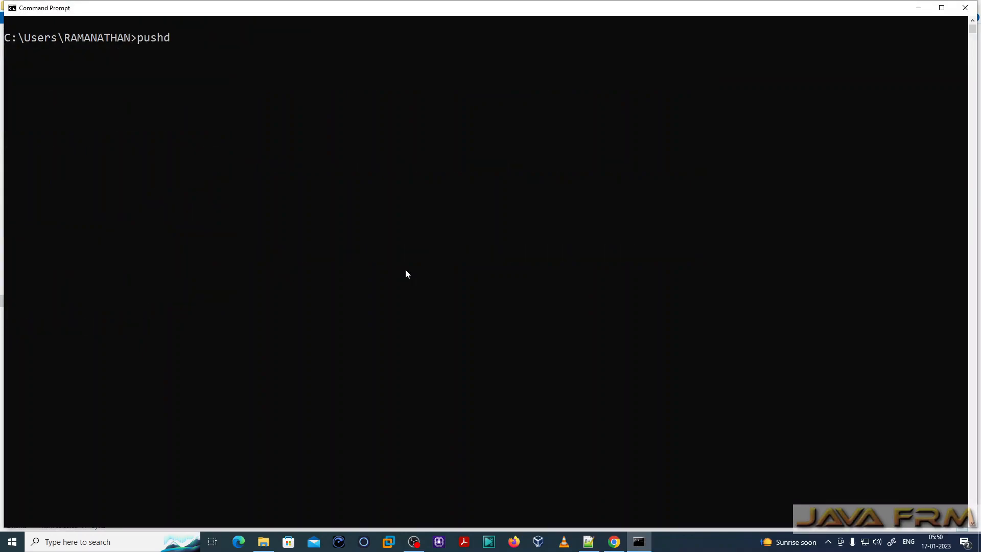
{"action": "type", "text": "D:\\C-Programs"}
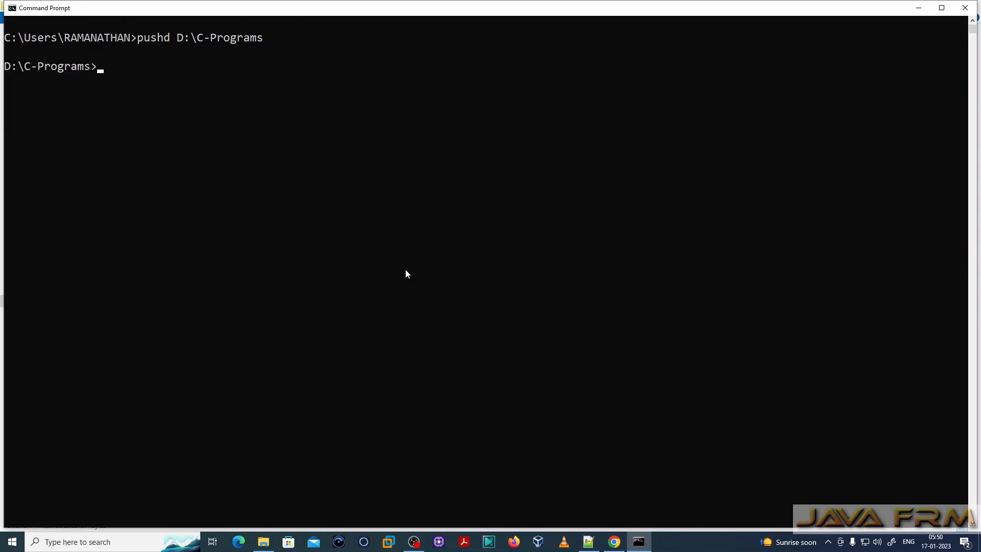
{"action": "type", "text": "gcc -o"}
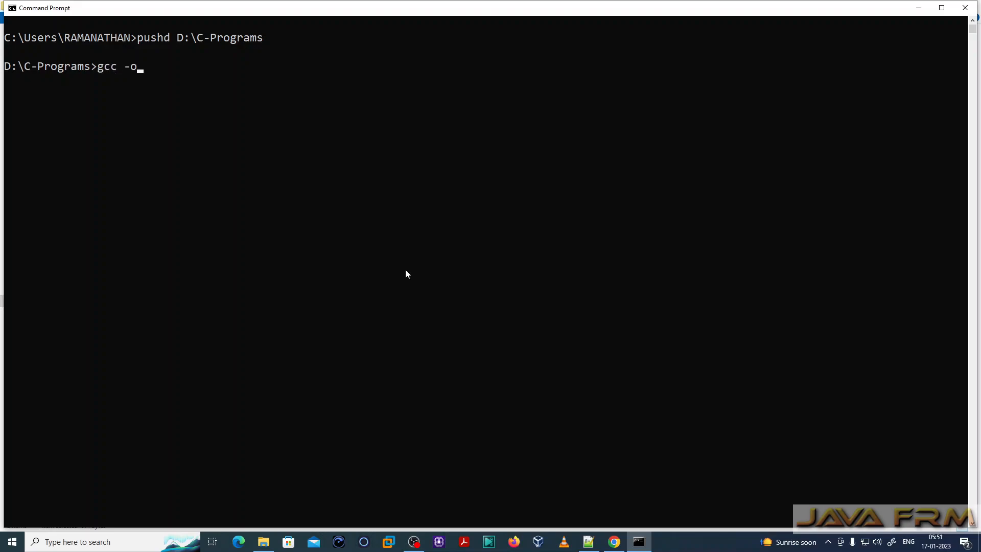
{"action": "type", "text": "ascen"}
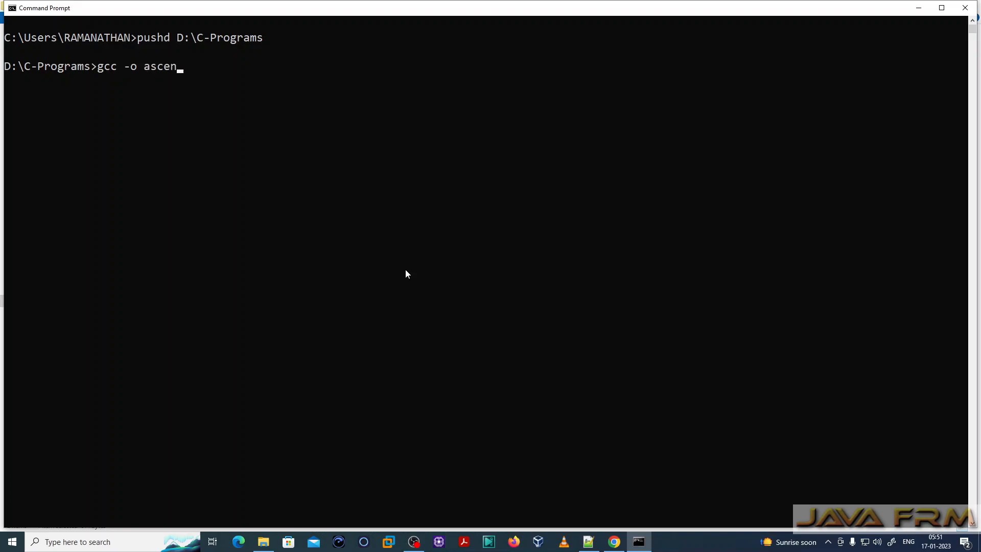
{"action": "type", "text": "ding.exe ascending.c"}
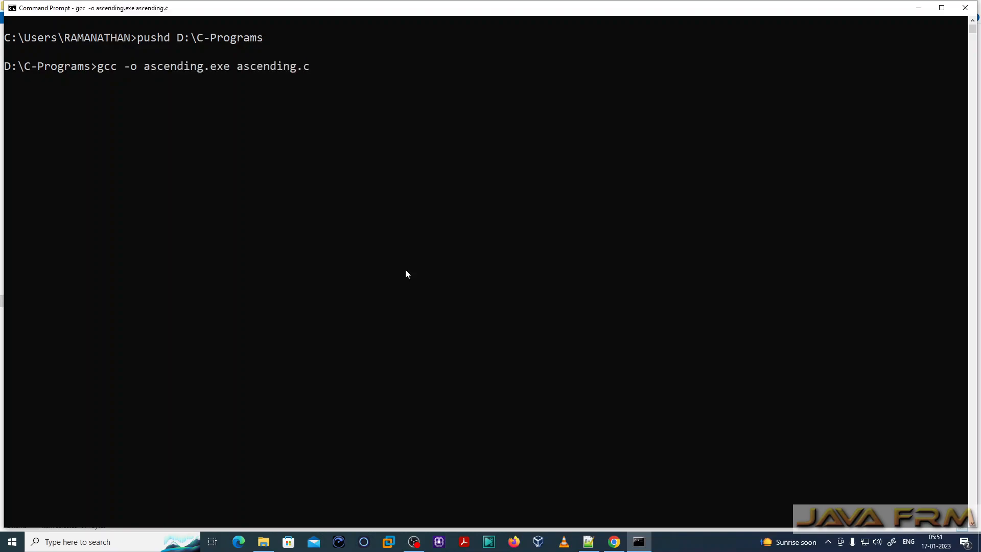
{"action": "type", "text": "ascending"}
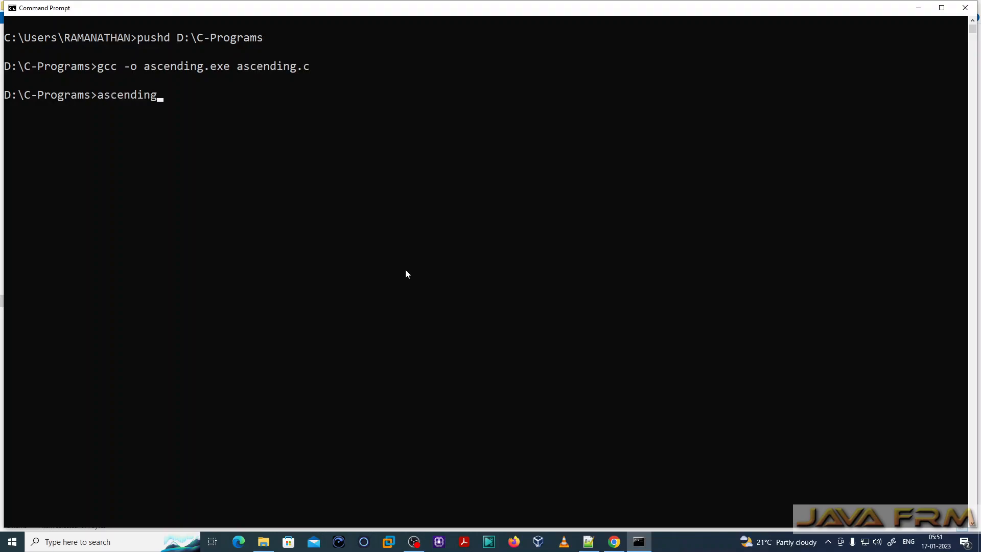
{"action": "key", "text": "Enter"}
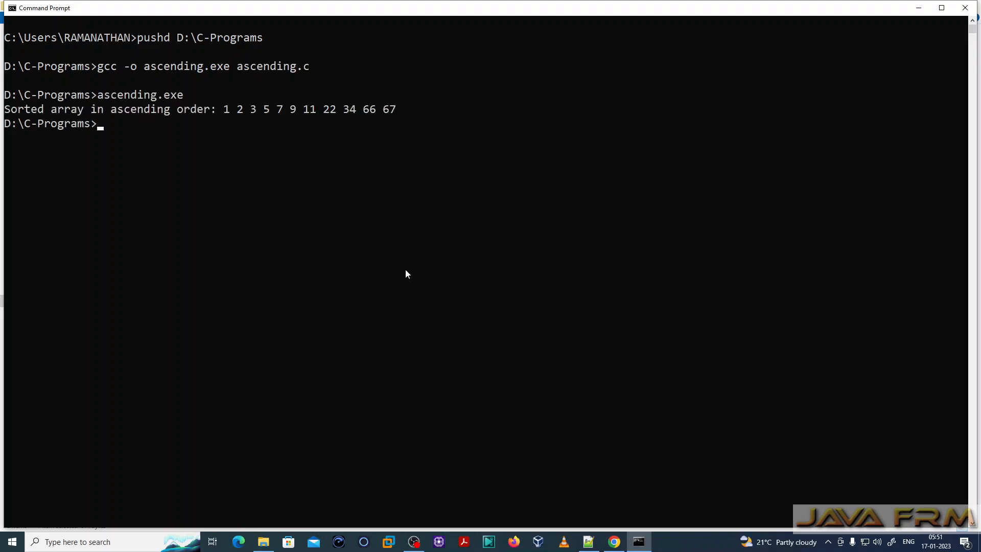
{"action": "left_click", "coordinate": [226, 110]}
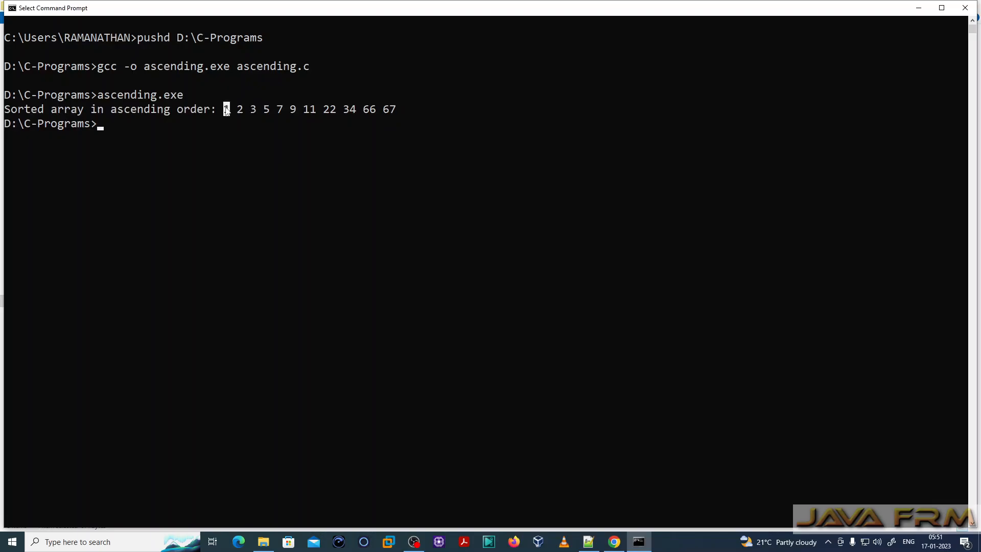
{"action": "left_click_drag", "start_coordinate": [224, 109], "coordinate": [395, 109]}
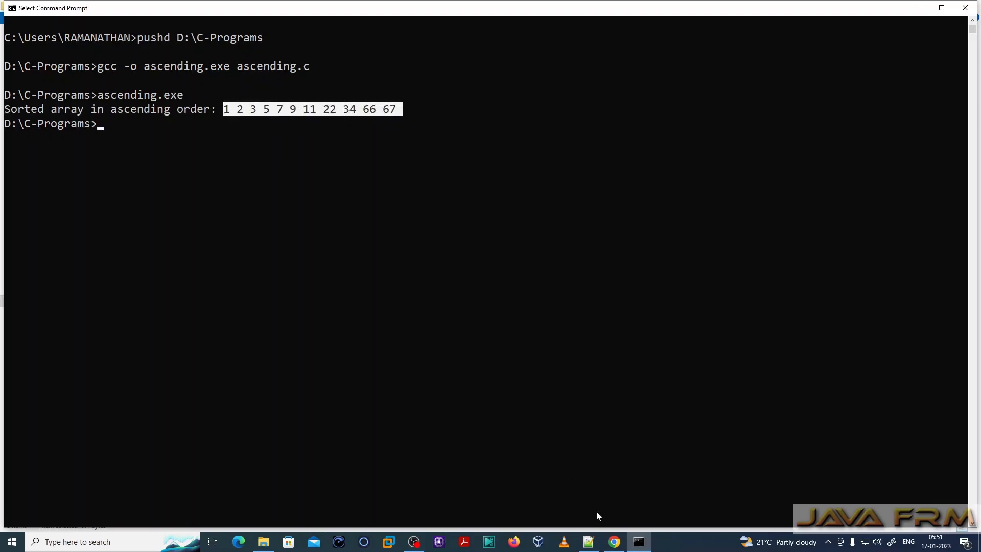
{"action": "left_click", "coordinate": [586, 541]}
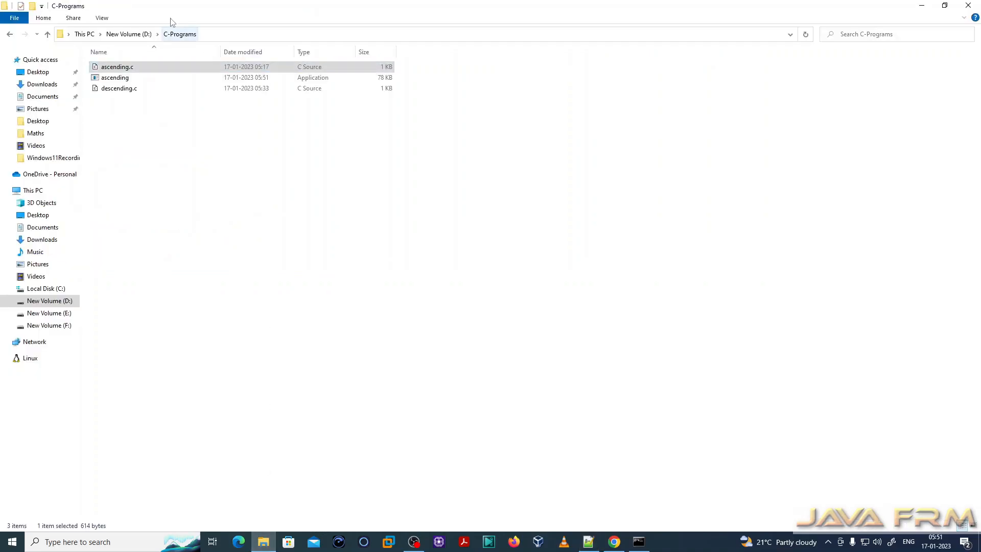
- Permanently delete the old executables in D:\C++-Programs, keeping only ascending.cpp and descending.cpp
{"action": "left_click", "coordinate": [115, 77]}
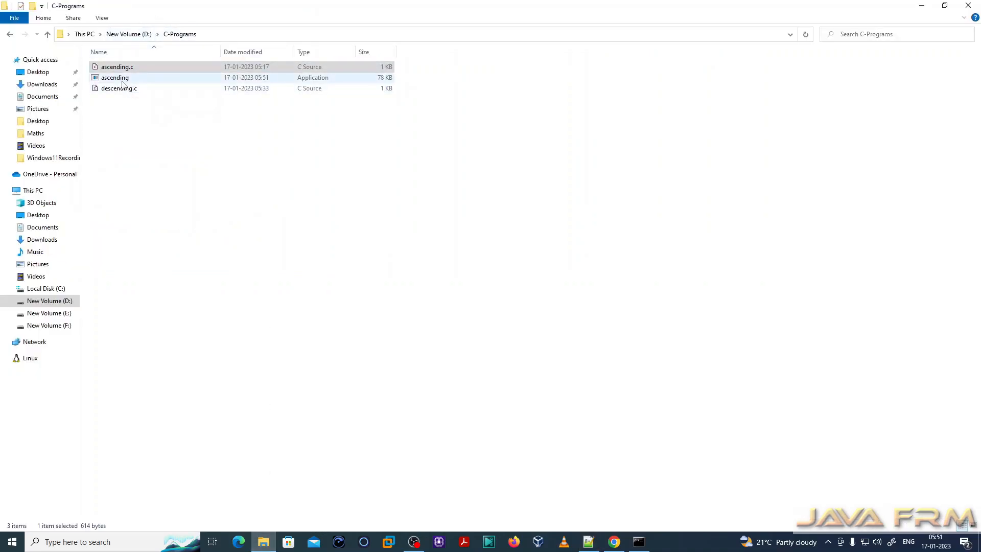
{"action": "left_click", "coordinate": [129, 34]}
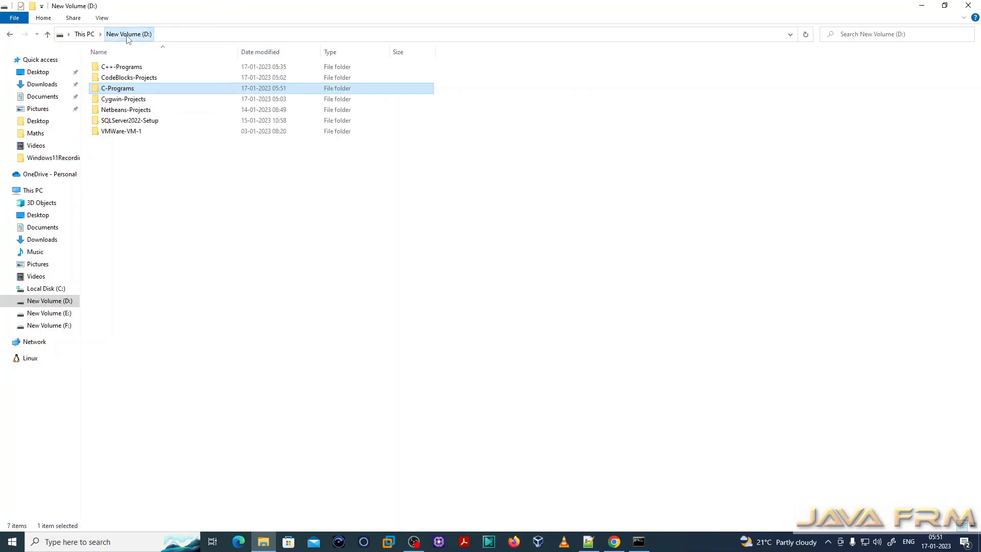
{"action": "double_click", "coordinate": [120, 67]}
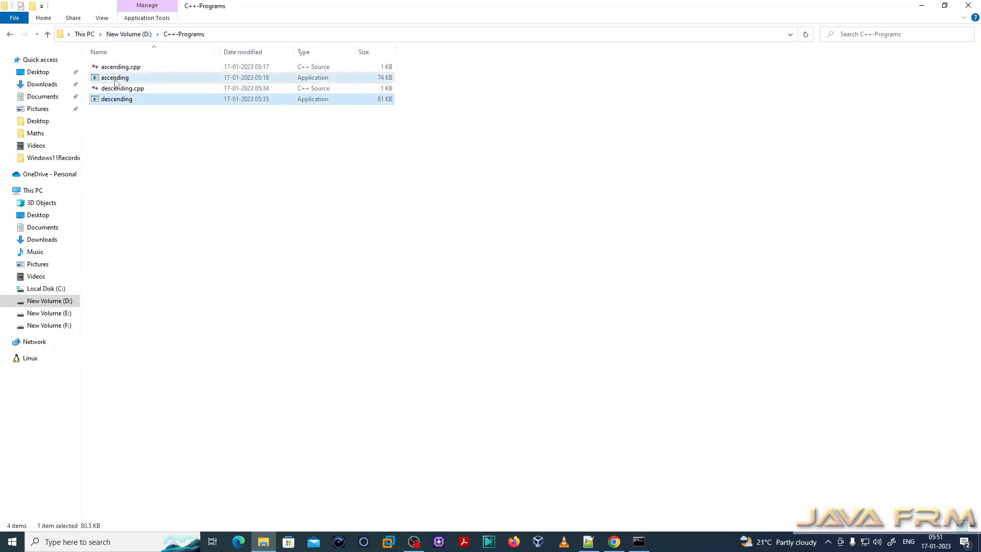
{"action": "key", "text": "Delete"}
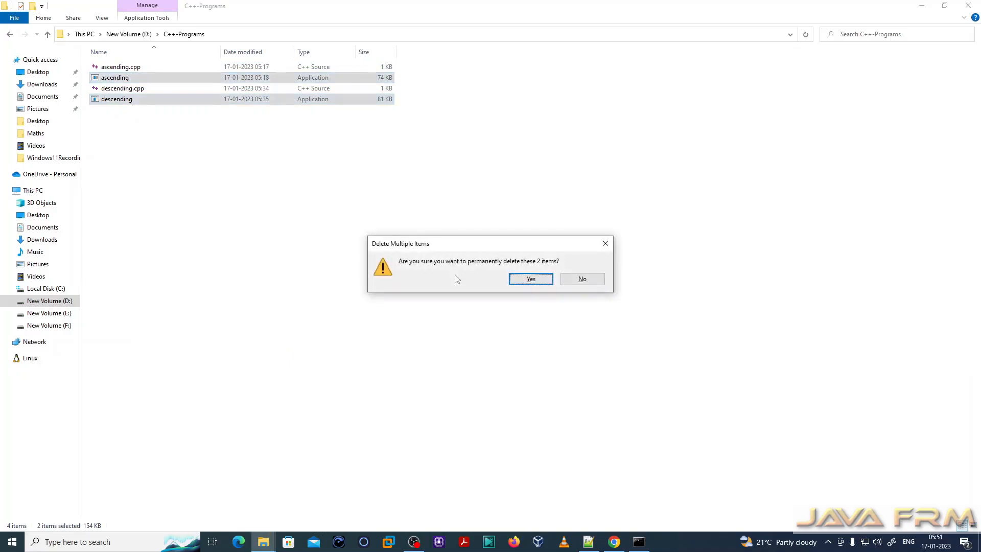
{"action": "left_click", "coordinate": [530, 278]}
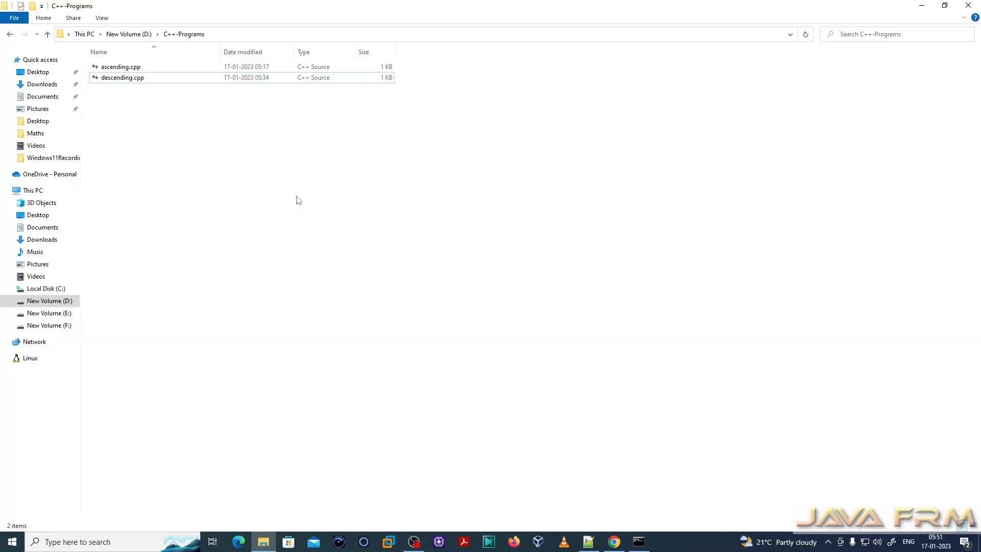
{"action": "left_click", "coordinate": [121, 67]}
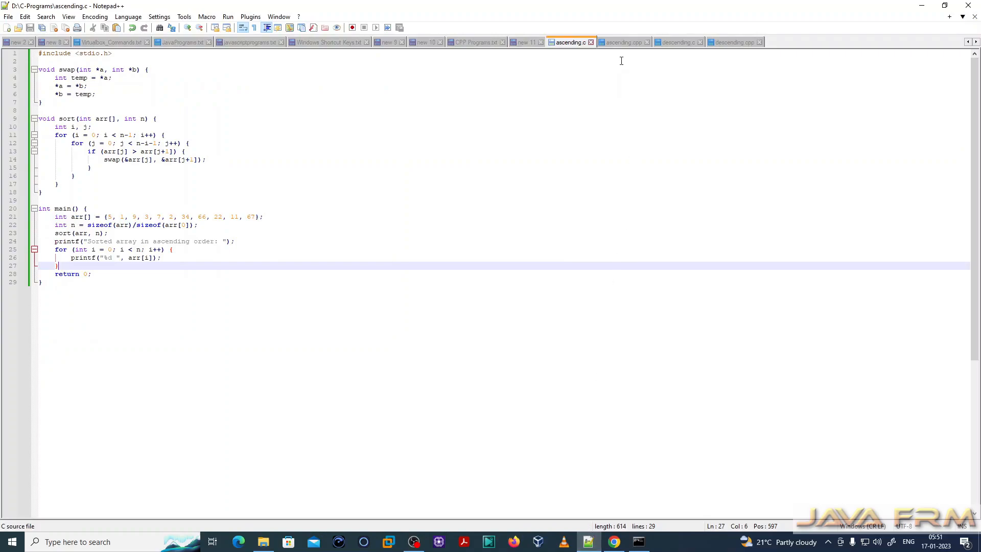
- Show the ascending.cpp std::sort source in Notepad++ and return to Command Prompt
{"action": "left_click", "coordinate": [622, 42]}
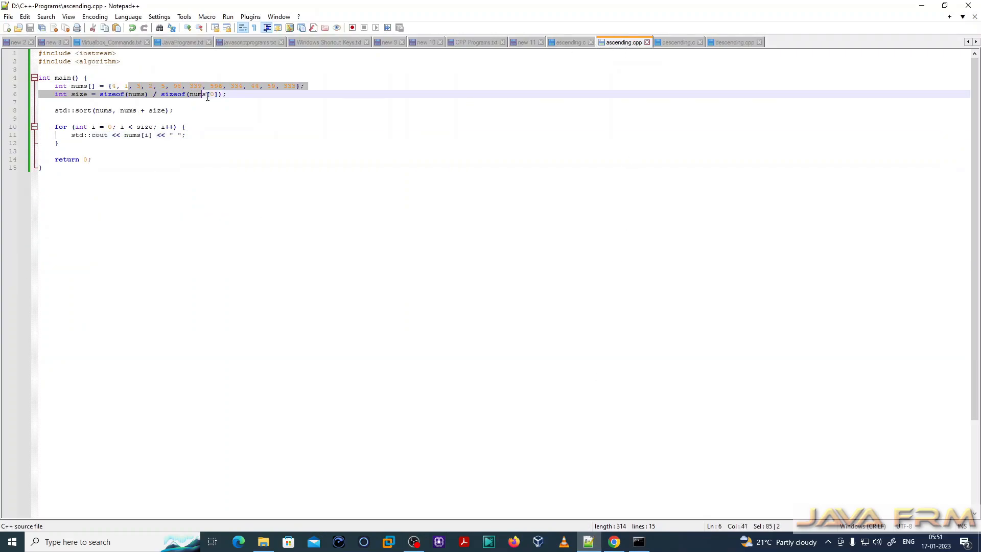
{"action": "left_click", "coordinate": [260, 151]}
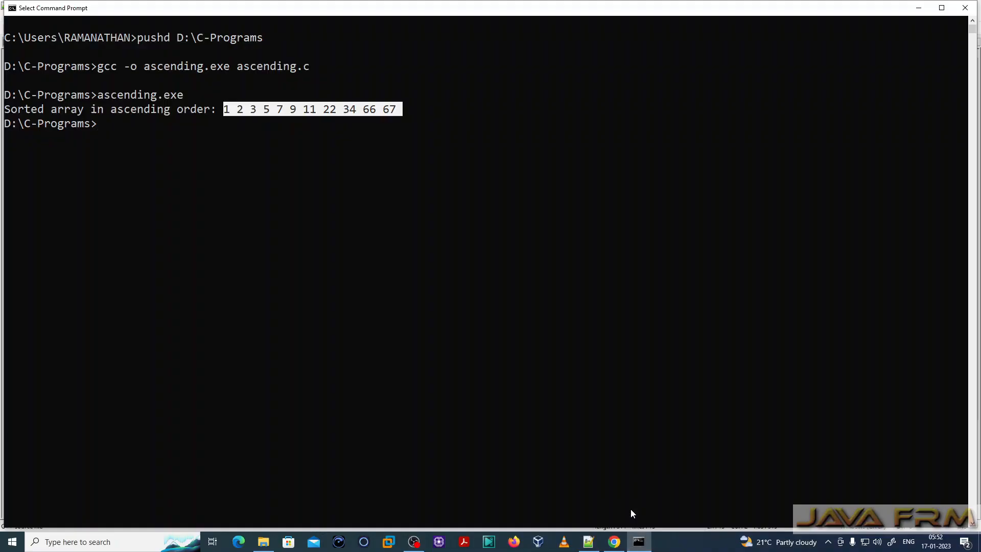
- Switch Command Prompt into D:\C++-Programs with pushd
{"action": "type", "text": "pu"}
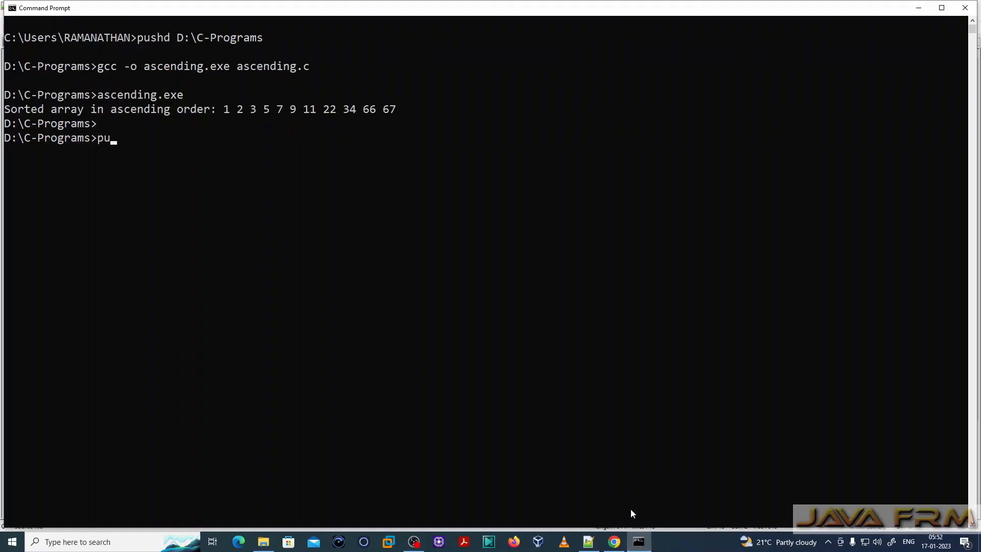
{"action": "type", "text": "shd D"}
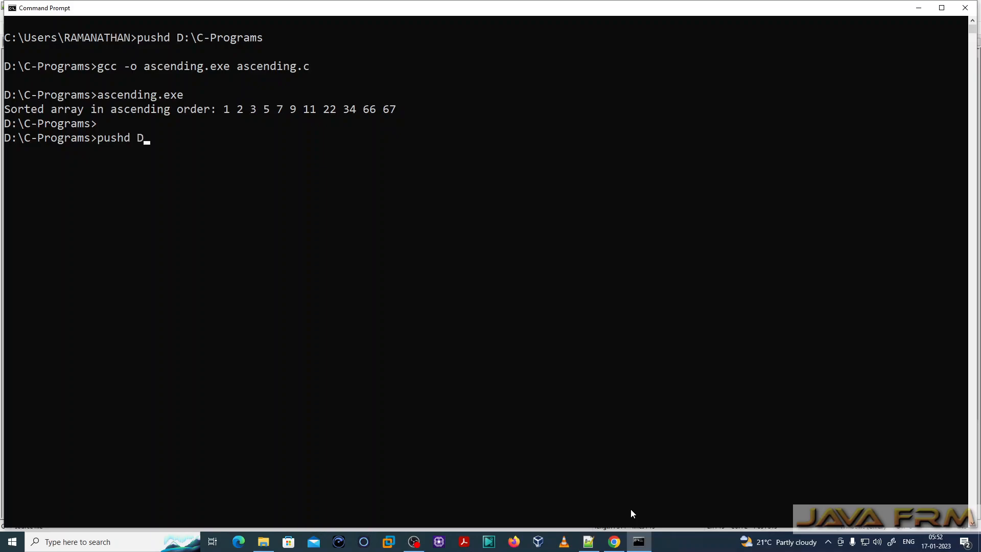
{"action": "type", "text": ":"}
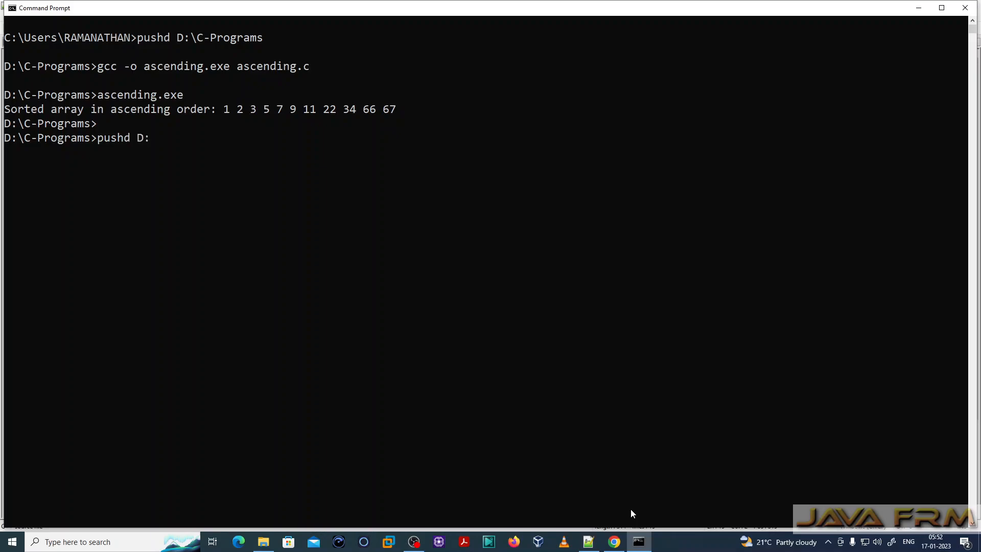
{"action": "type", "text": "\\C"}
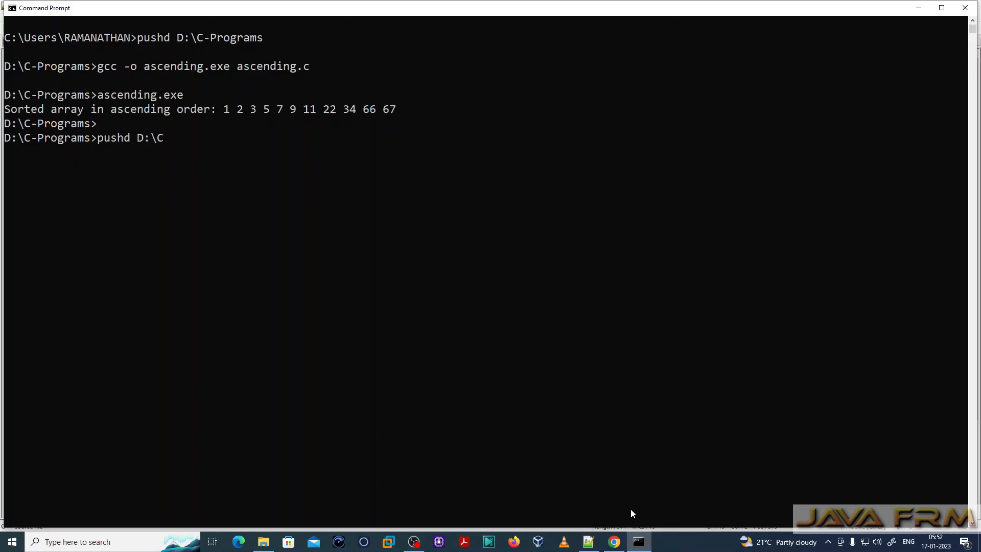
{"action": "type", "text": "++-"}
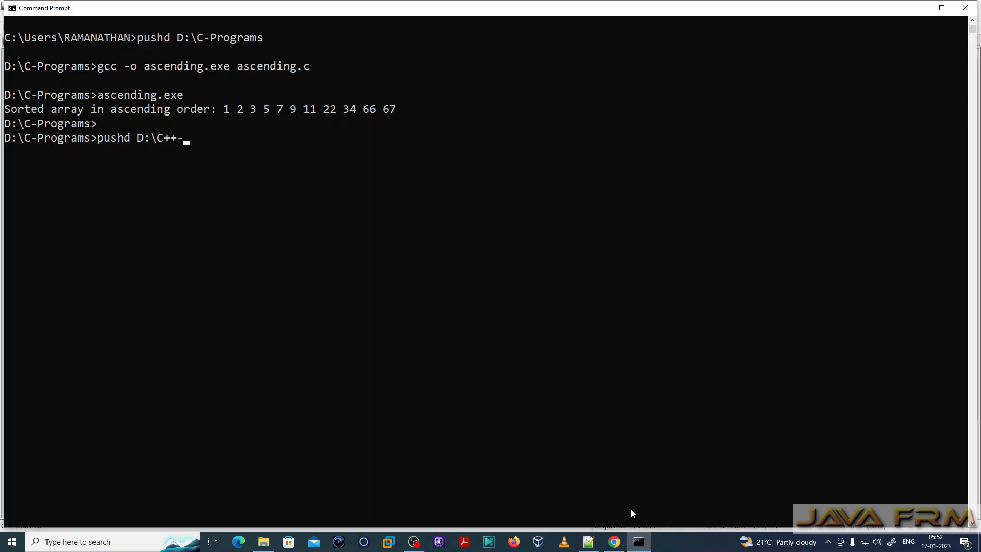
{"action": "type", "text": "Pr"}
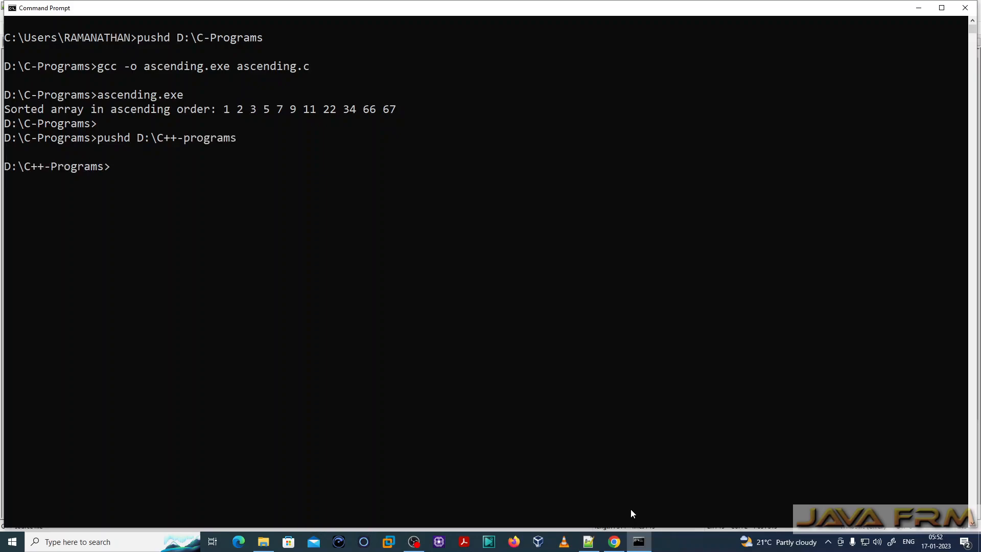
- Compile ascending.cpp into ascending.exe with g++ -o
{"action": "type", "text": "g"}
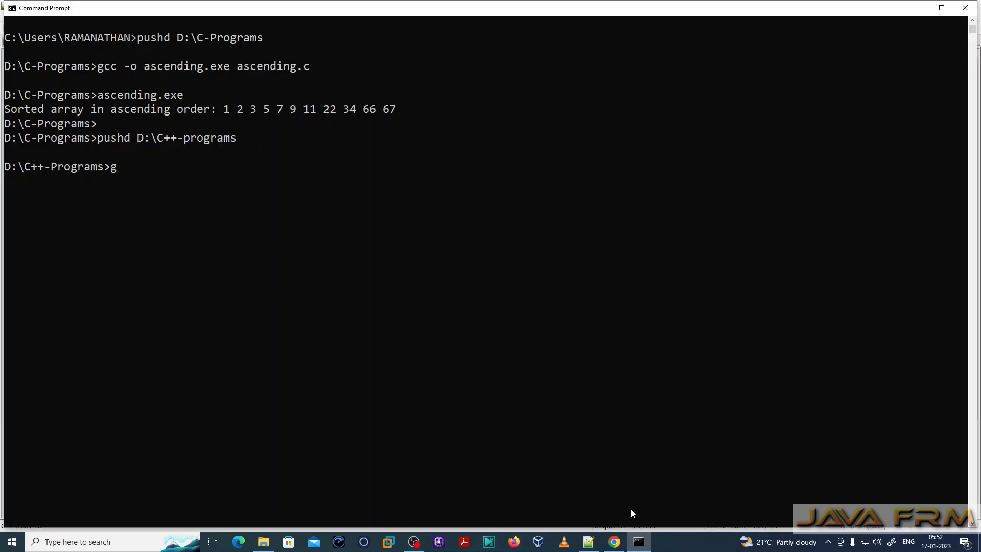
{"action": "type", "text": "++"}
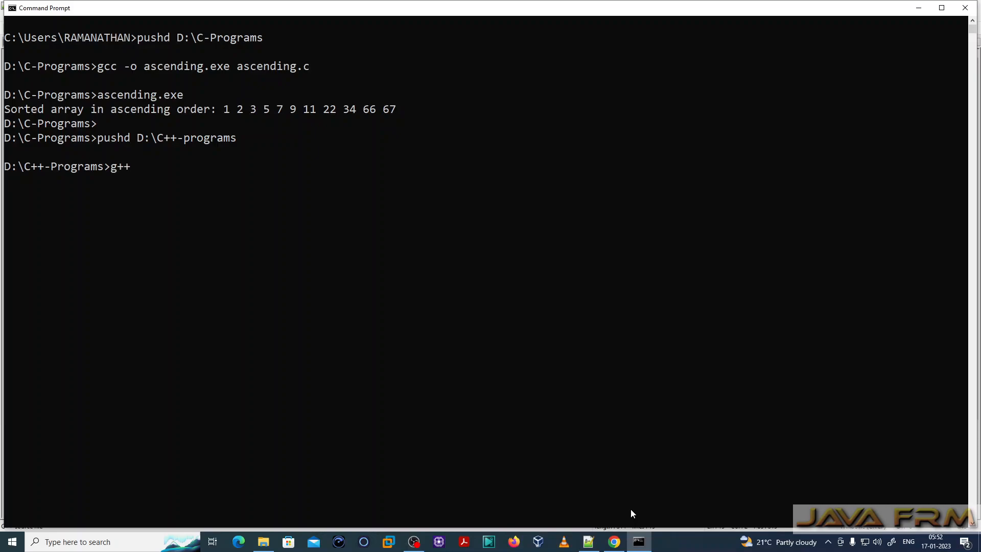
{"action": "type", "text": "-o ascending.exe ascending.cpp"}
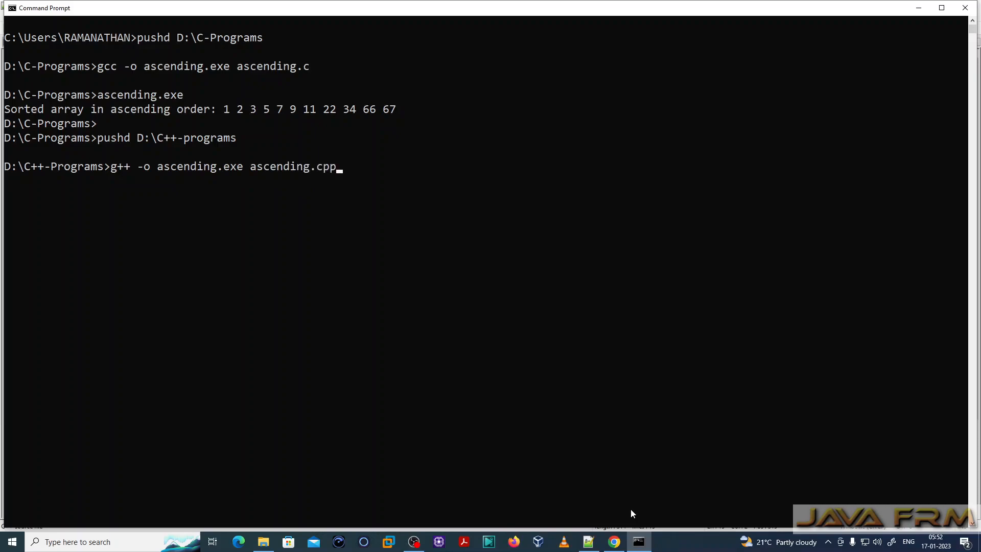
{"action": "key", "text": "enter"}
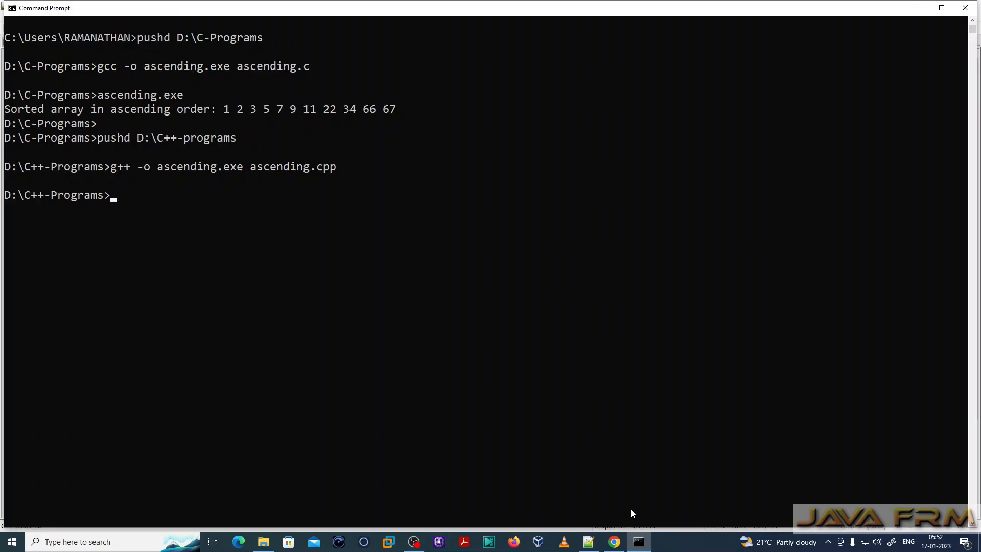
{"action": "type", "text": "a"}
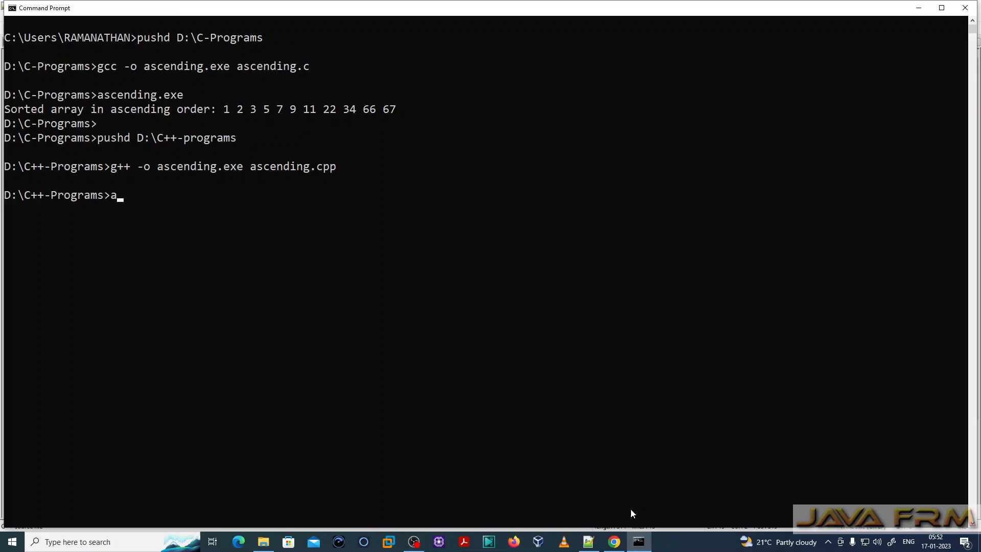
{"action": "type", "text": "scending"}
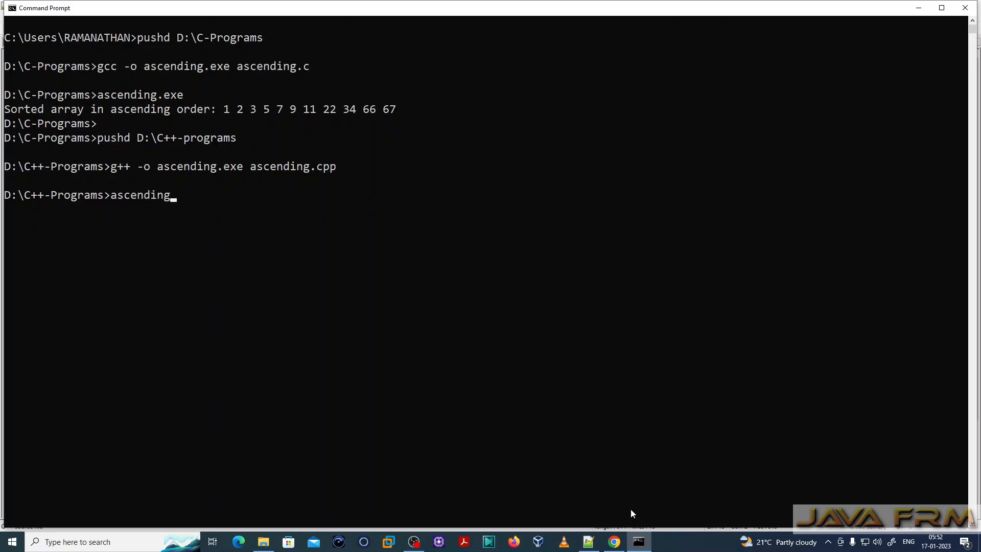
{"action": "type", "text": ".exe"}
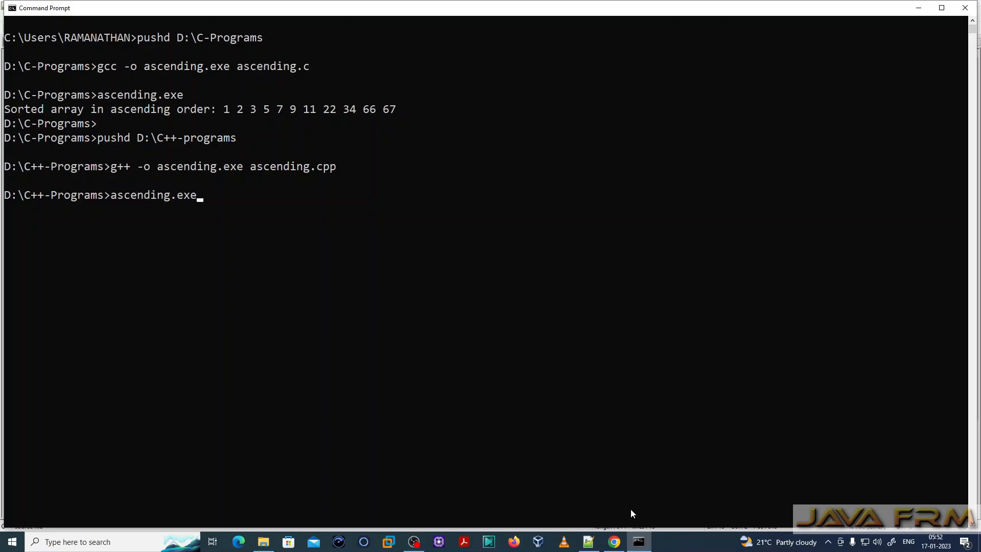
{"action": "key", "text": "enter"}
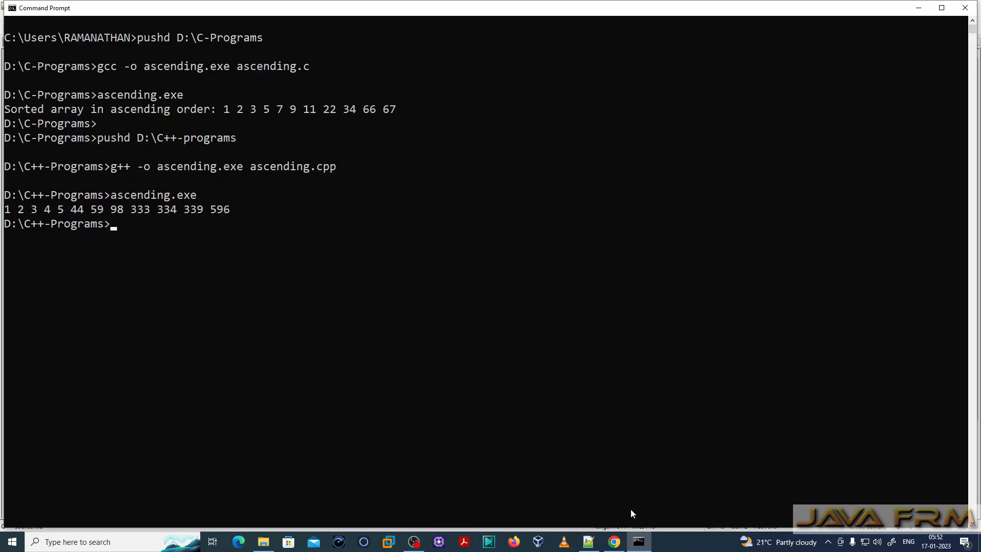
{"action": "mouse_move", "coordinate": [9, 210]}
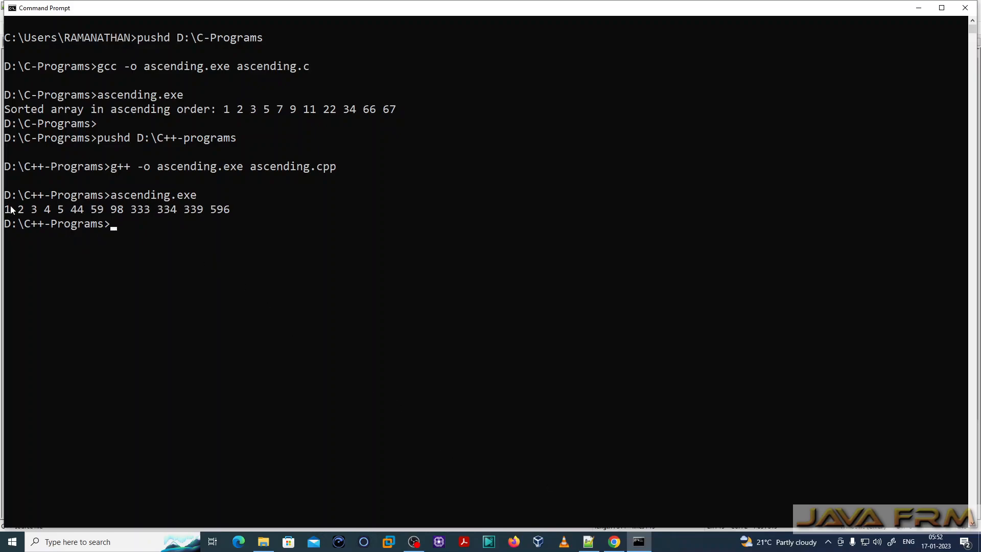
{"action": "left_click_drag", "start_coordinate": [5, 208], "coordinate": [203, 208]}
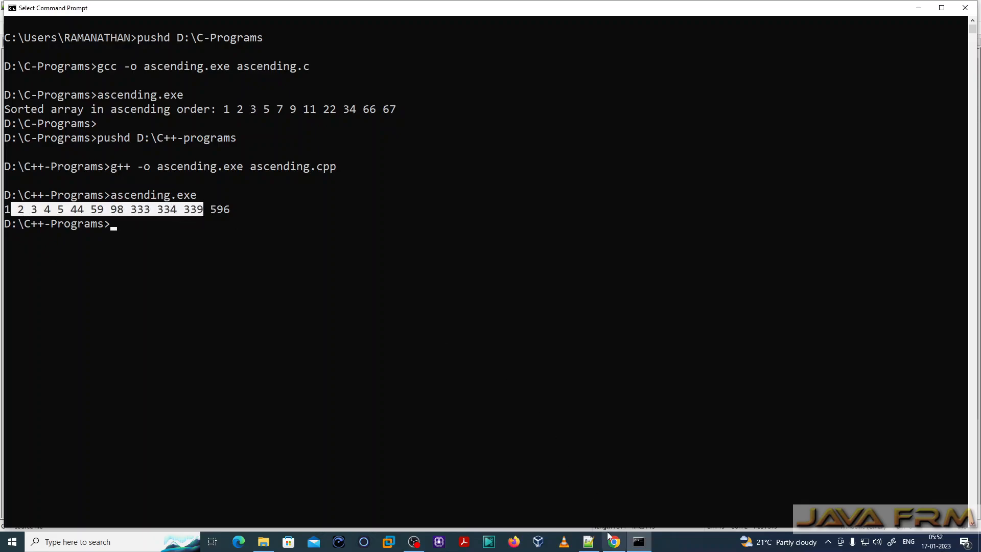
{"action": "left_click", "coordinate": [586, 542]}
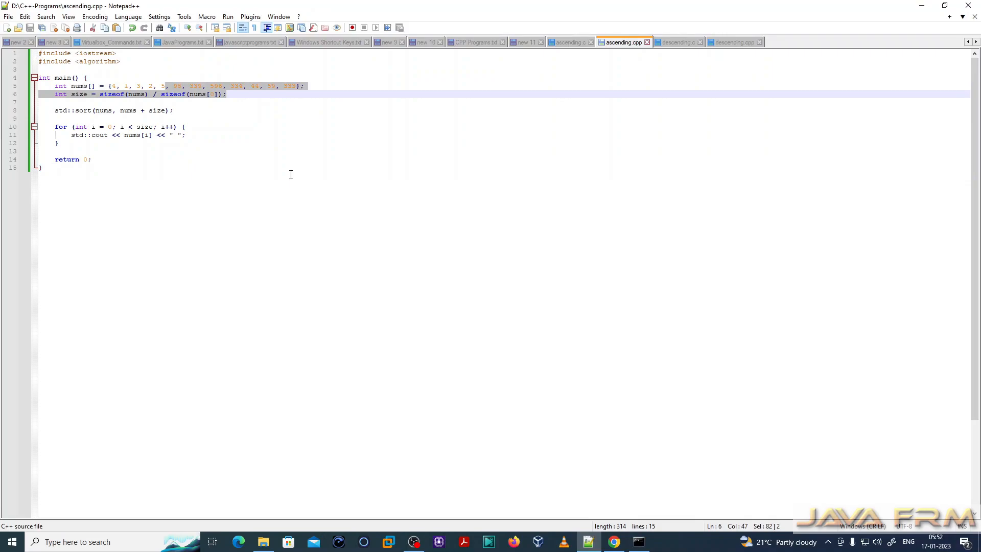
{"action": "left_click", "coordinate": [41, 167]}
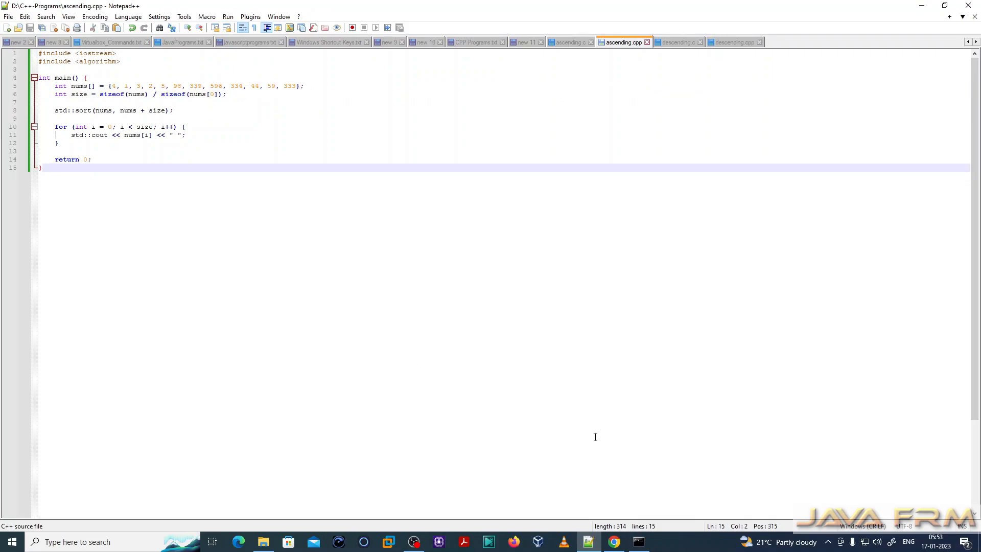
{"action": "mouse_move", "coordinate": [343, 539]}
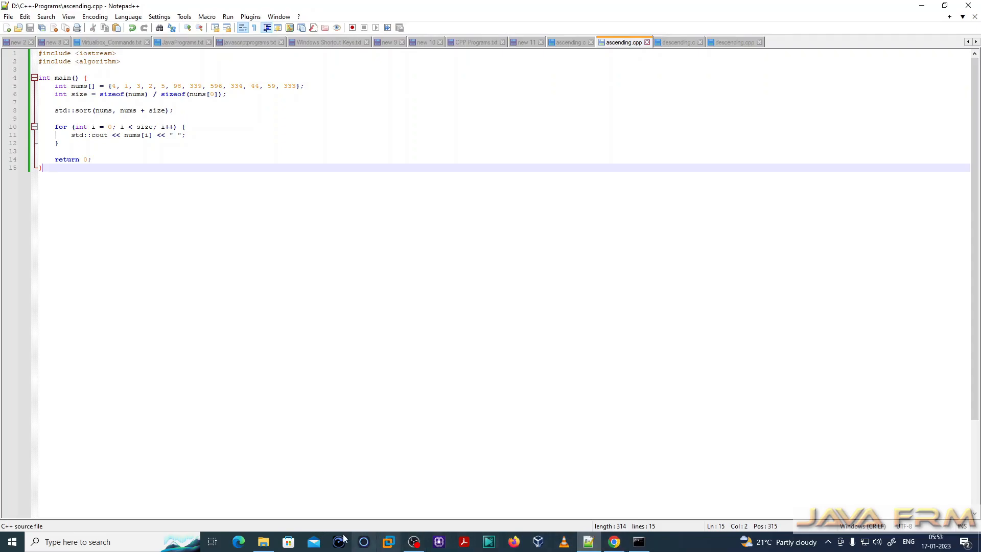
- In File Explorer, go to Local Disk (C:) and open the llvm-mingw-64 folder
{"action": "left_click", "coordinate": [263, 541]}
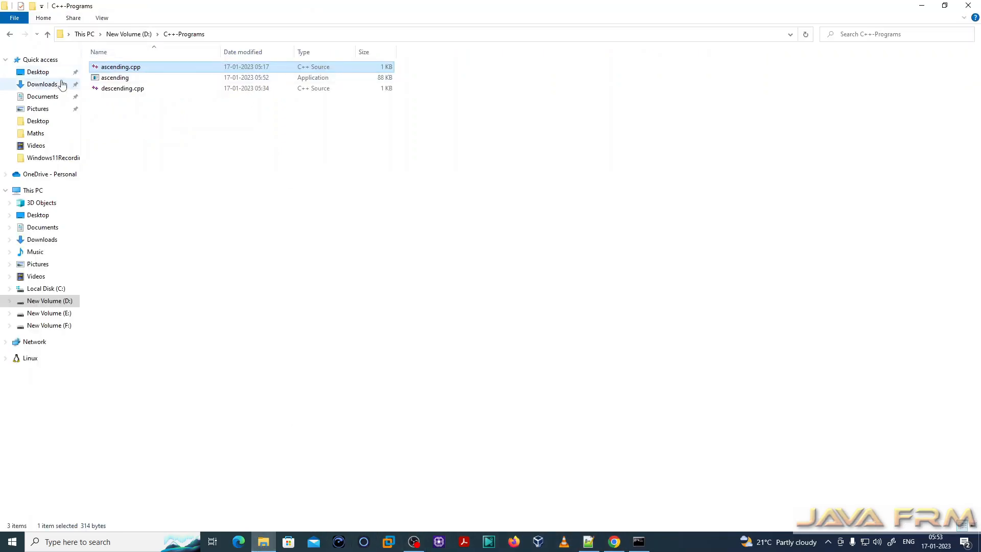
{"action": "mouse_move", "coordinate": [35, 251]}
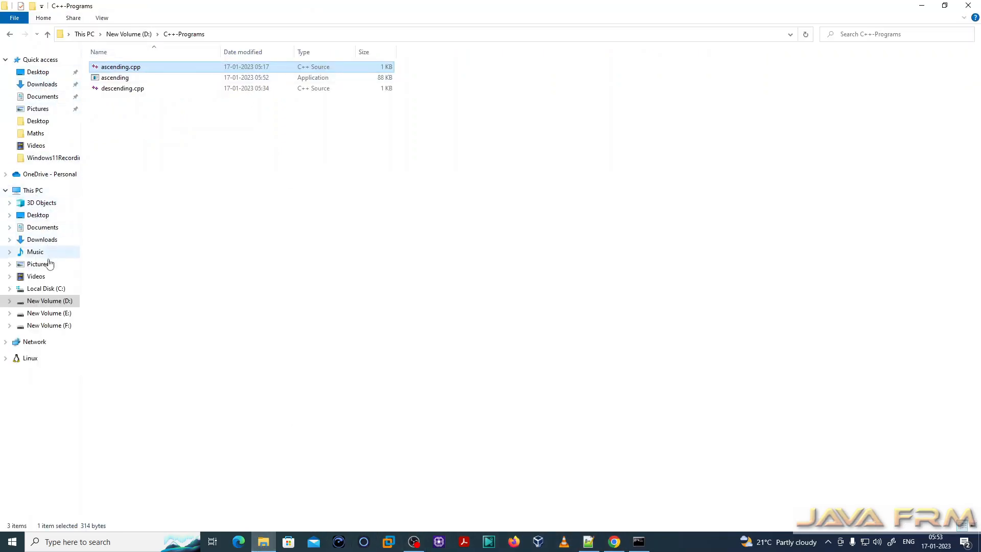
{"action": "left_click", "coordinate": [46, 288]}
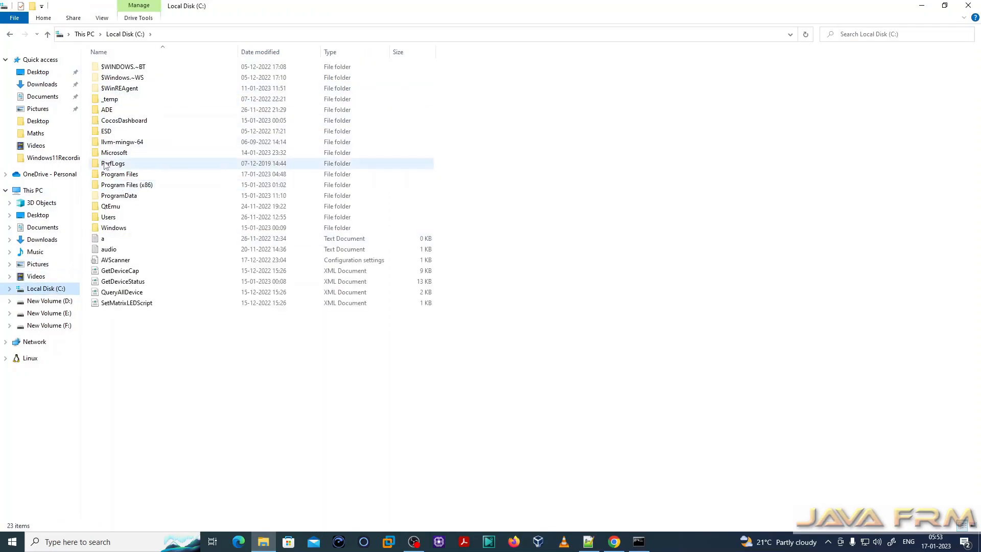
{"action": "double_click", "coordinate": [122, 141]}
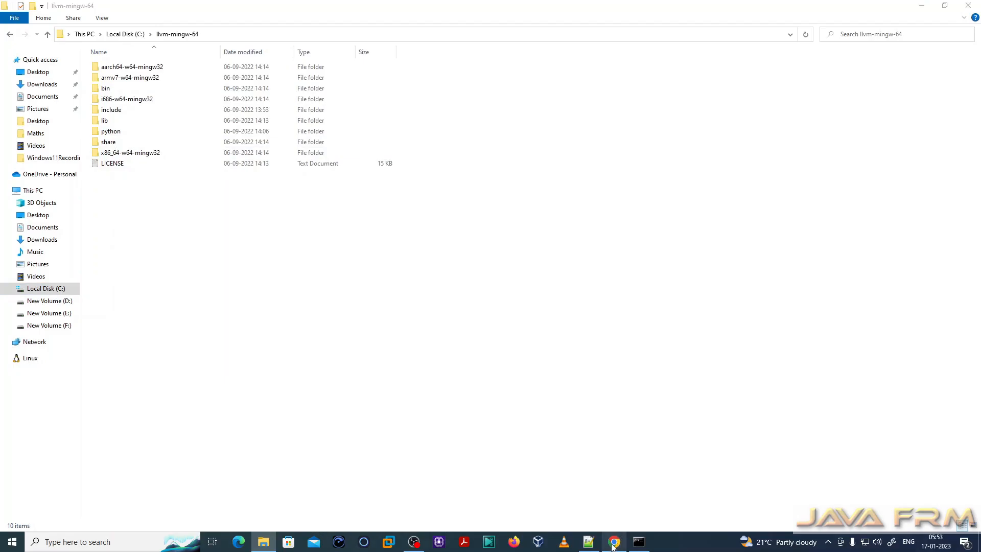
- Return to the GitHub llvm-mingw releases page in Chrome and select its address
{"action": "left_click", "coordinate": [613, 542]}
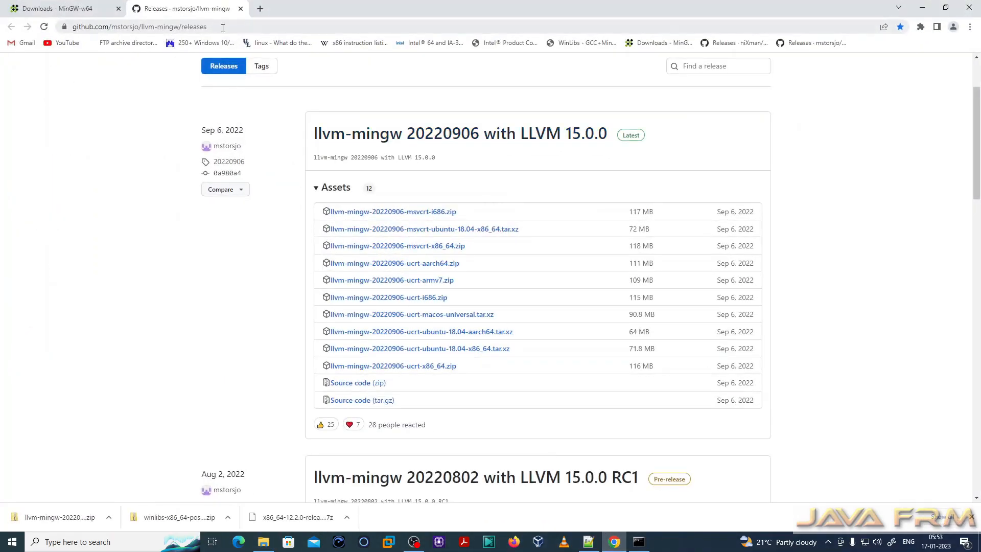
{"action": "left_click", "coordinate": [141, 26]}
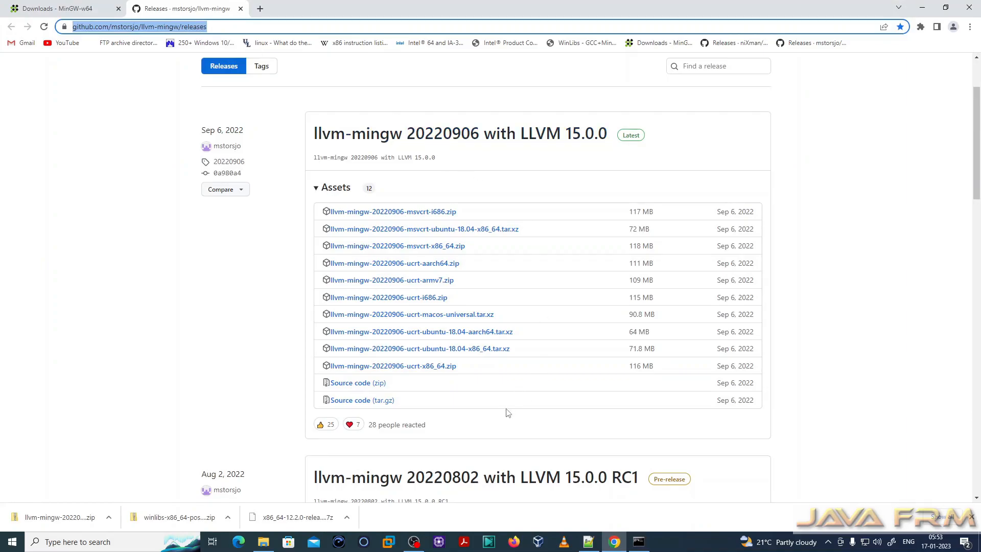
{"action": "mouse_move", "coordinate": [309, 149]}
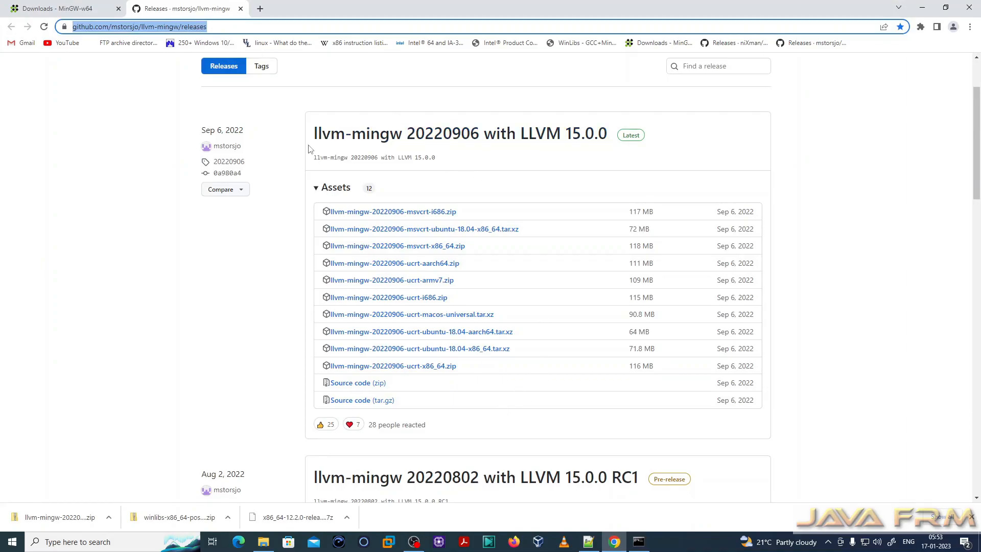